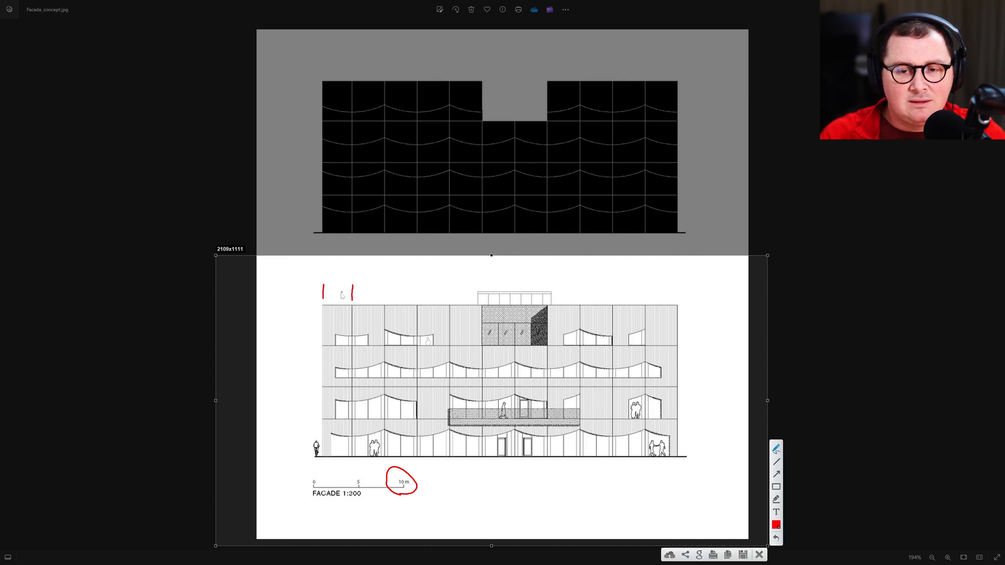
- Draw a red dimension tick above the facade's top-left corner and write 3 beside it
drag(323, 292, 352, 293)
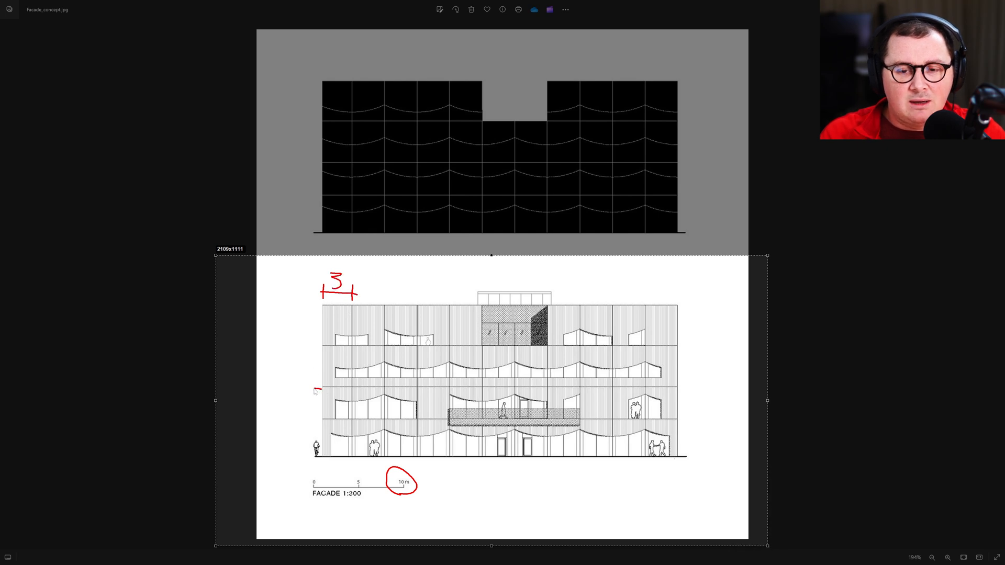
drag(314, 387, 314, 420)
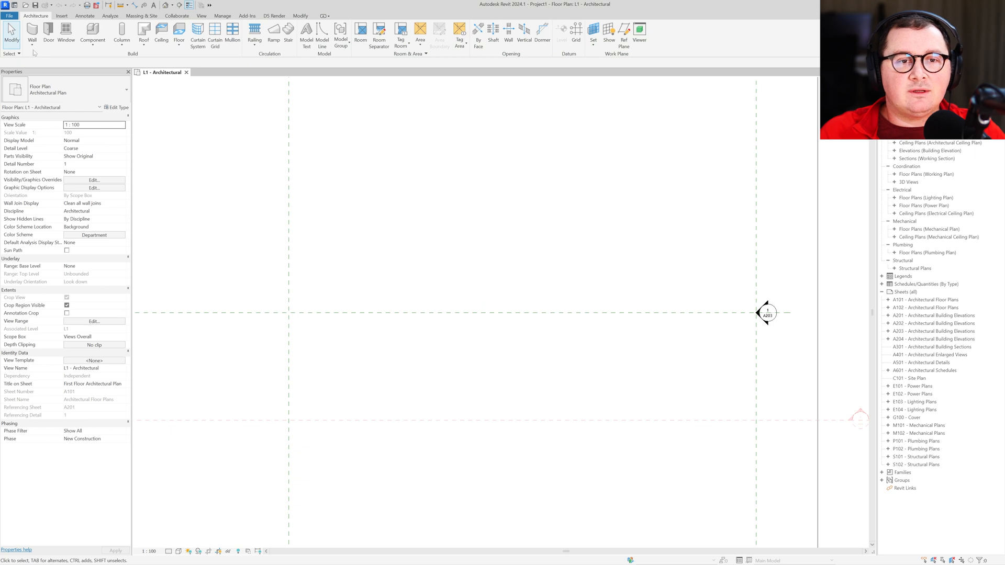
- Place a generic 200 mm wall 33 m long along the horizontal grid line in the L1 plan
click(510, 33)
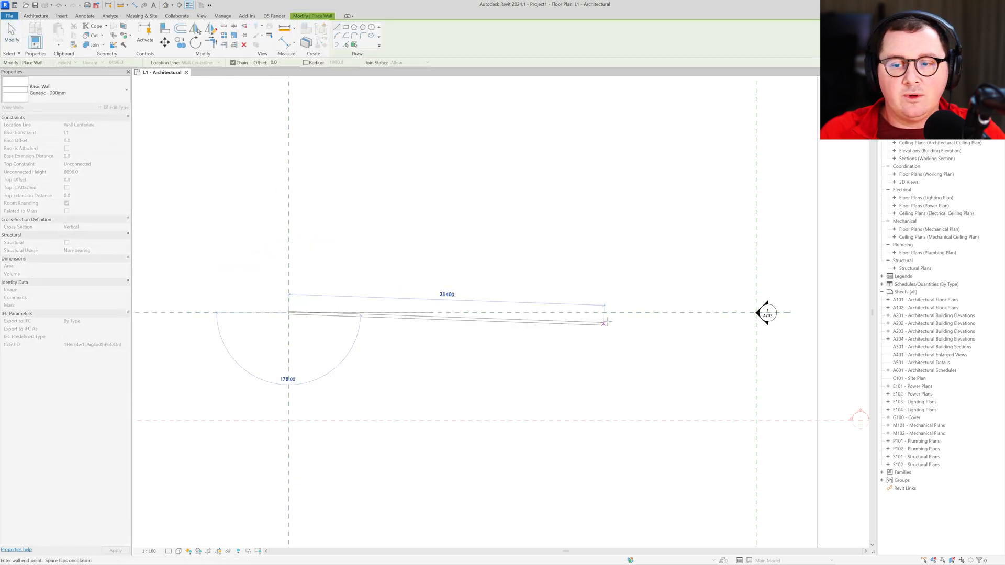
text(33)
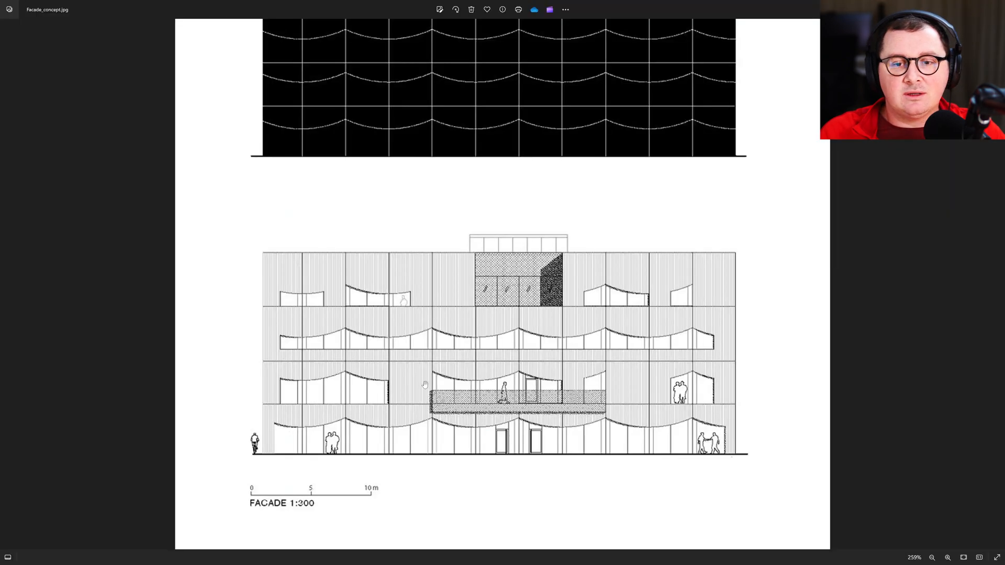
mouse_move(292, 251)
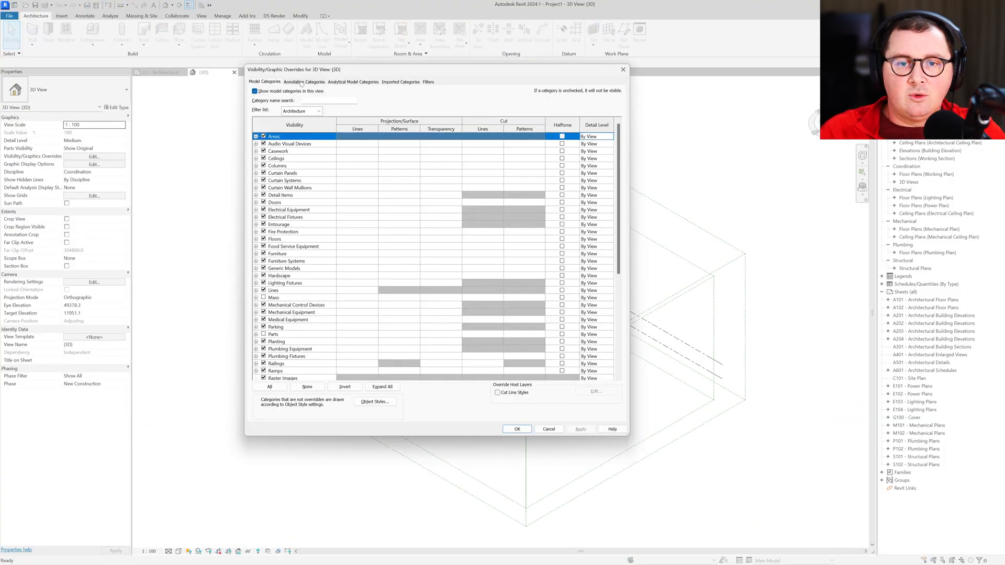
- Review annotation visibility, then go to the South elevation from the plan's elevation marker
click(304, 82)
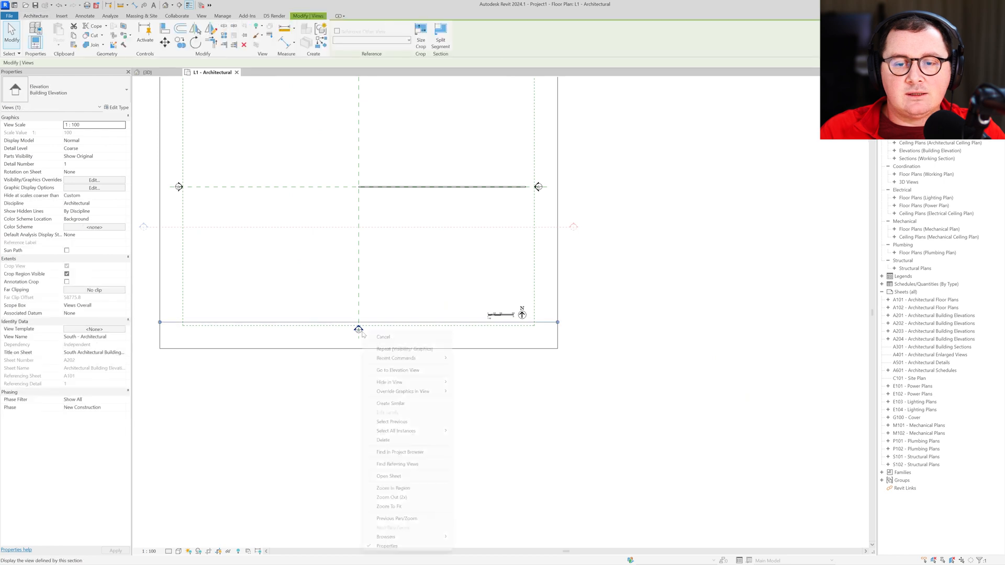
click(398, 369)
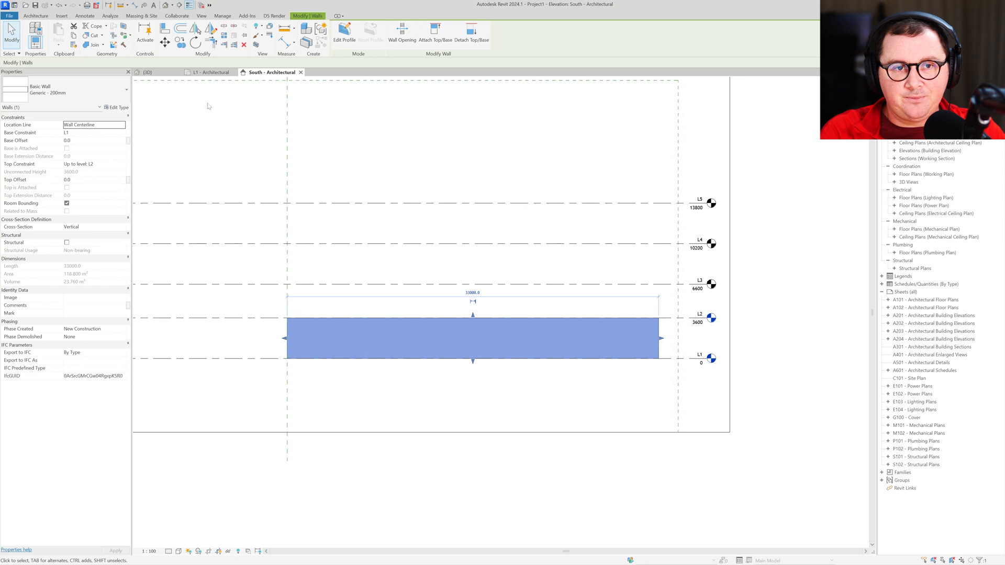
- Copy the wall and paste it aligned to levels L2–L5 so each storey has its own wall
click(58, 31)
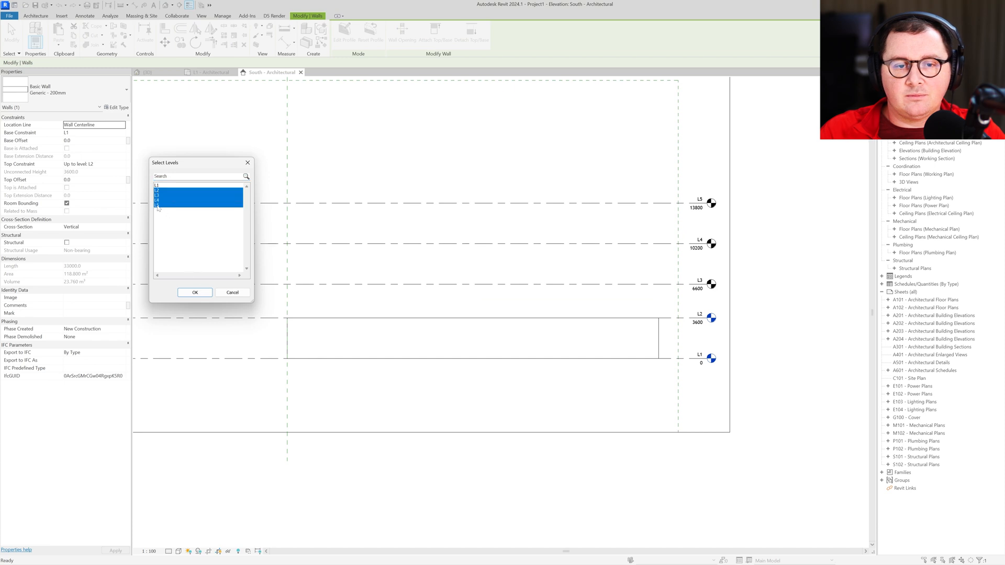
click(195, 292)
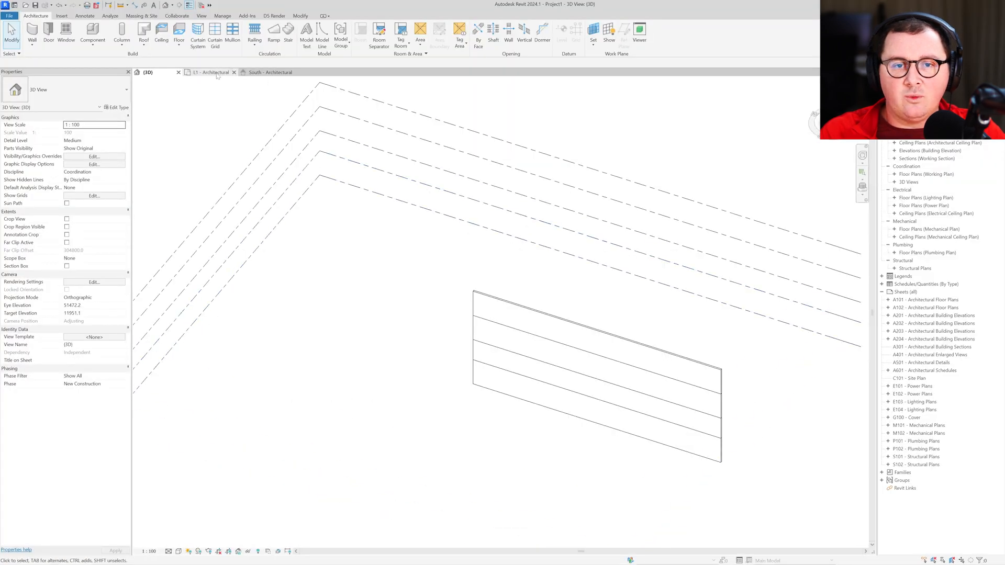
- Draw regularly spaced reference planes across the wall in L1, then view them in the South elevation
click(212, 72)
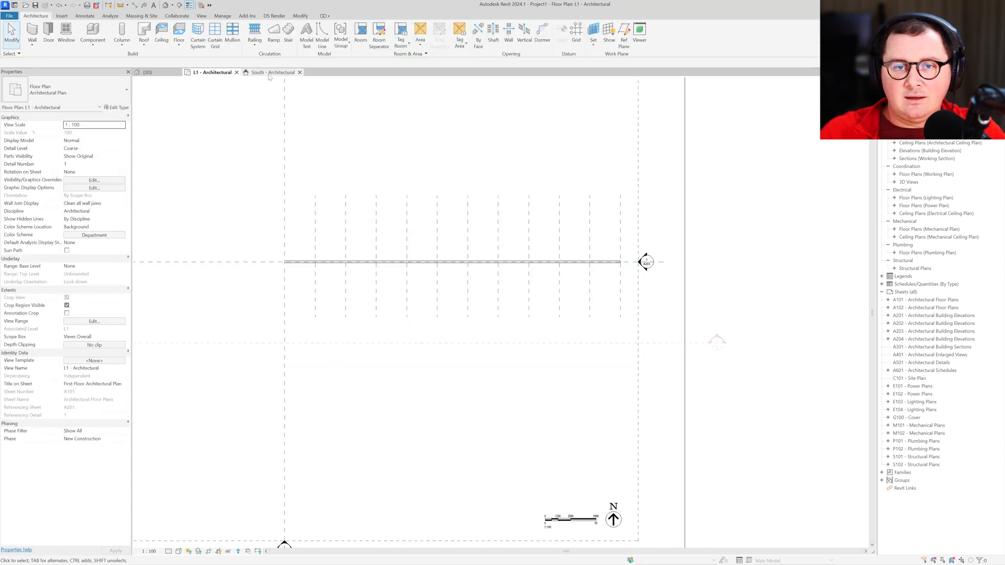
click(269, 72)
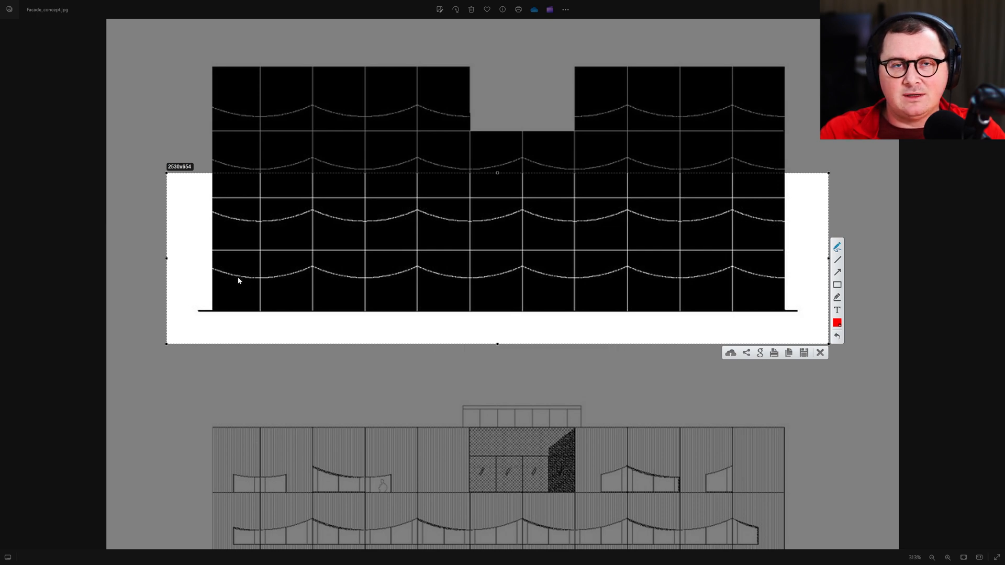
mouse_move(212, 272)
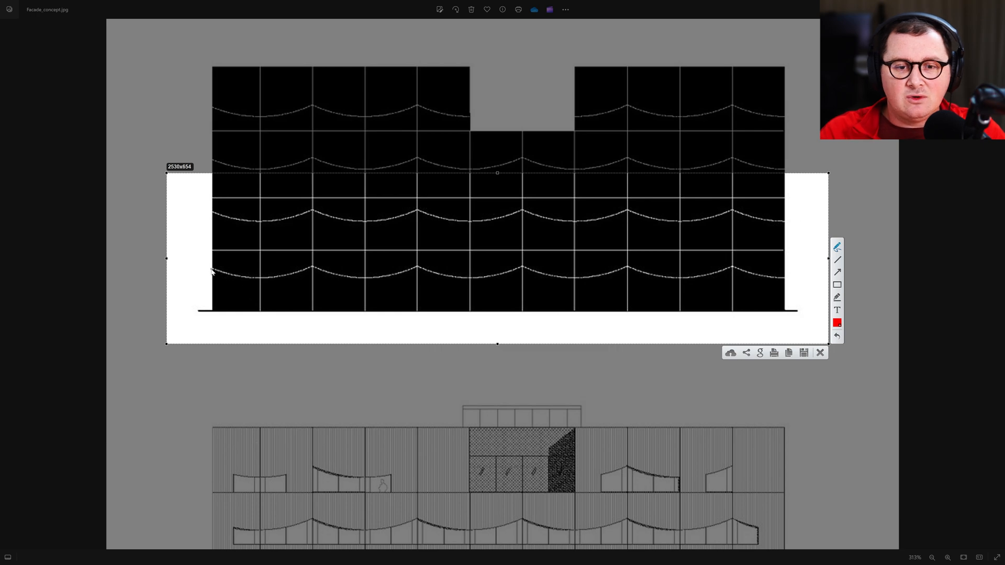
- Draw a red tick beside the bottom arch row and write 2,5 as its height
drag(212, 269, 193, 269)
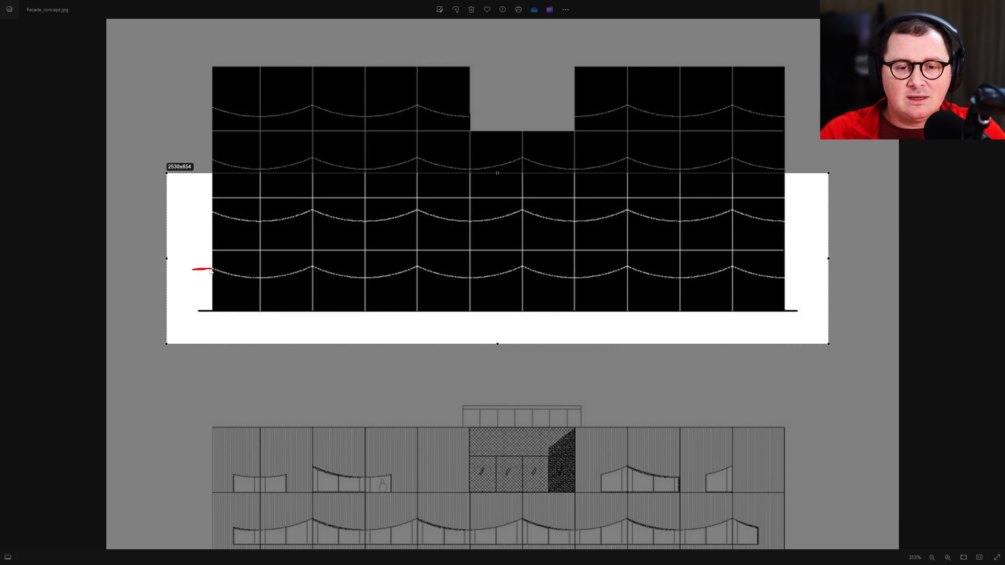
drag(186, 276, 179, 296)
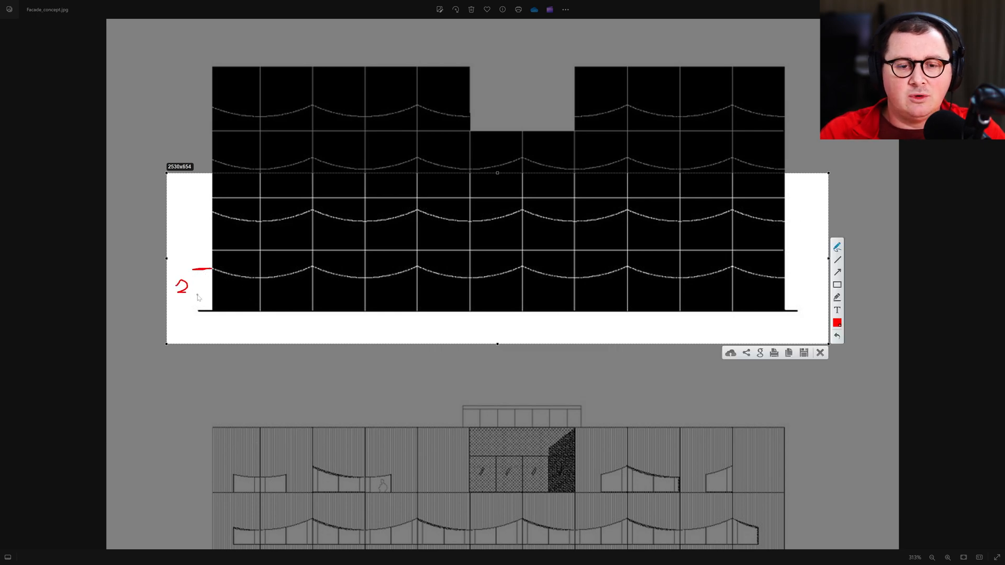
drag(211, 276, 263, 282)
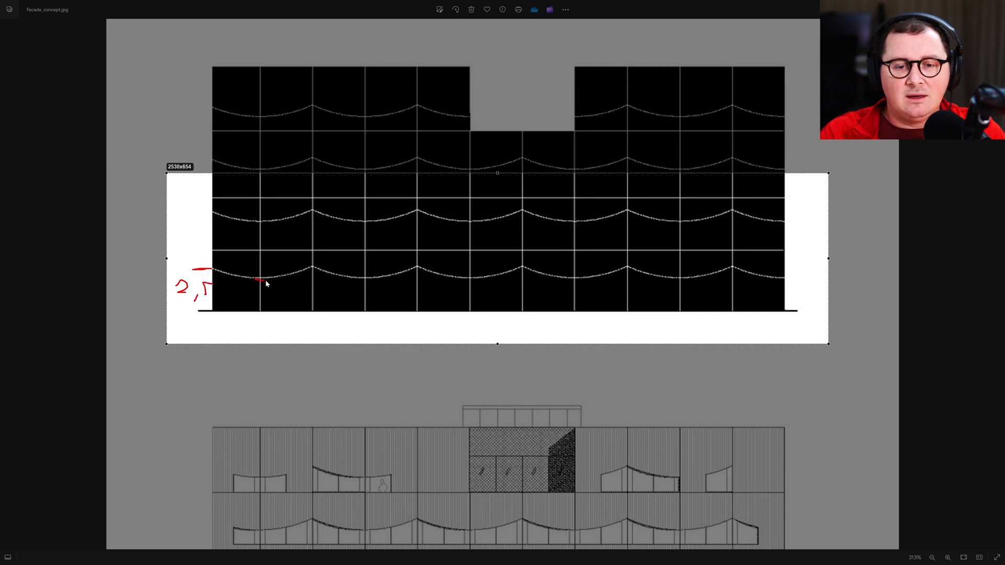
drag(259, 282, 275, 299)
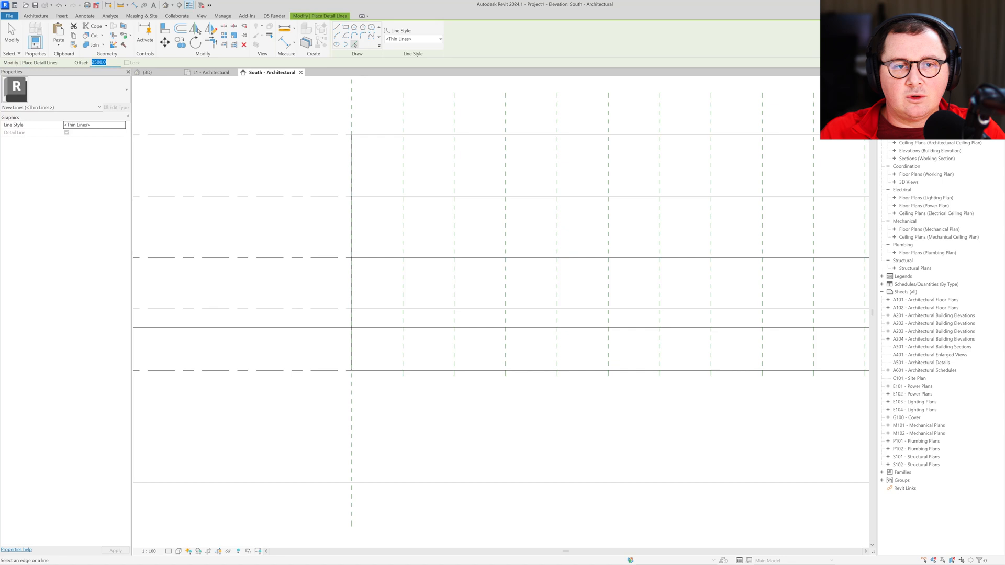
- Draw arched detail lines with an 1800 offset between the reference planes on each level
text(1800.0)
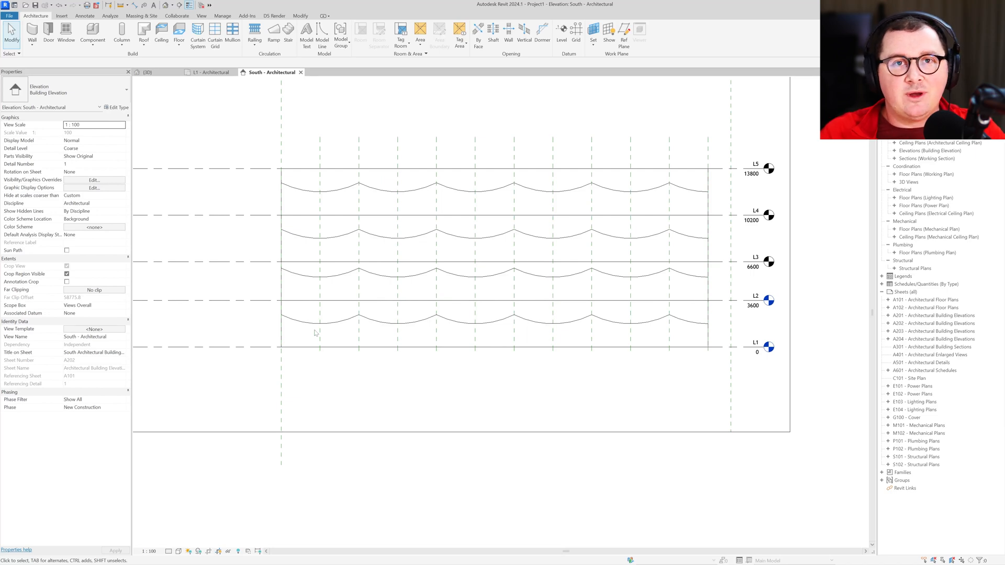
- Duplicate the Curtain Wall type into a new type named AIE
click(32, 30)
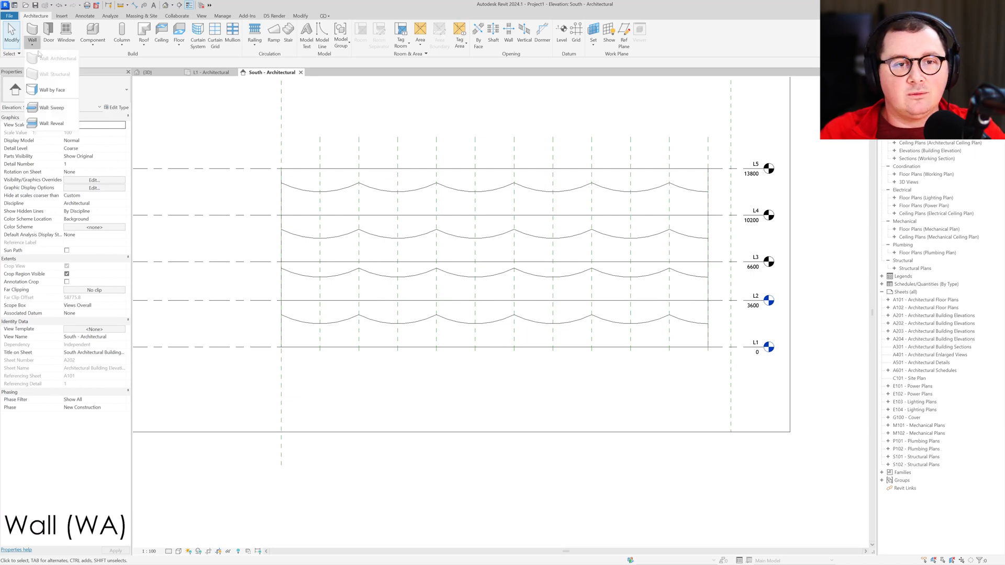
click(147, 72)
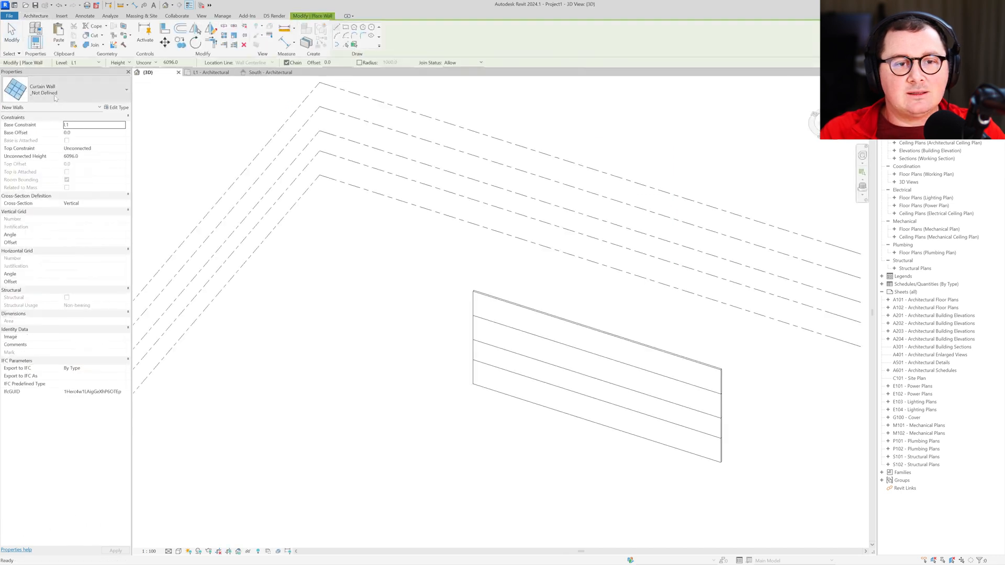
click(126, 88)
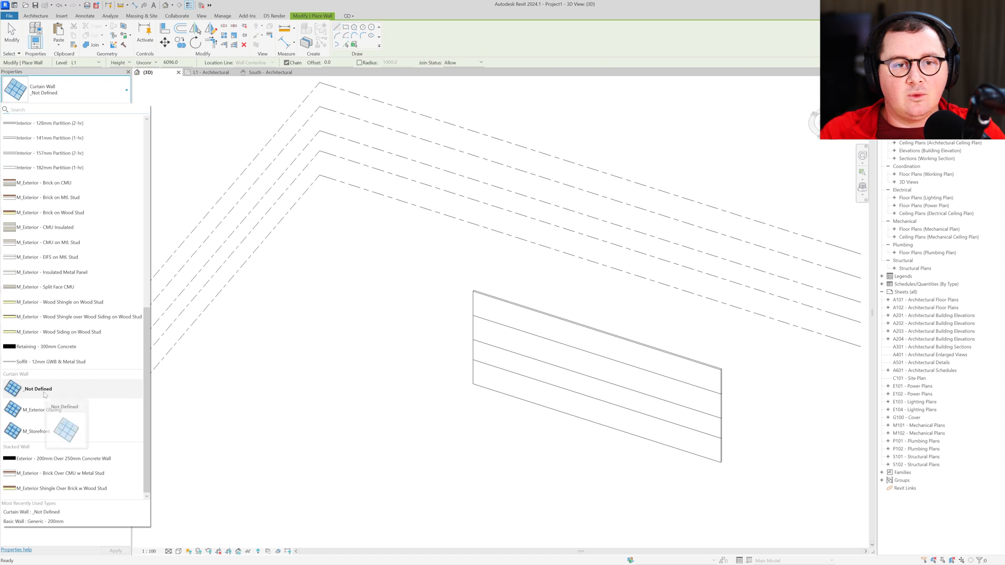
click(118, 107)
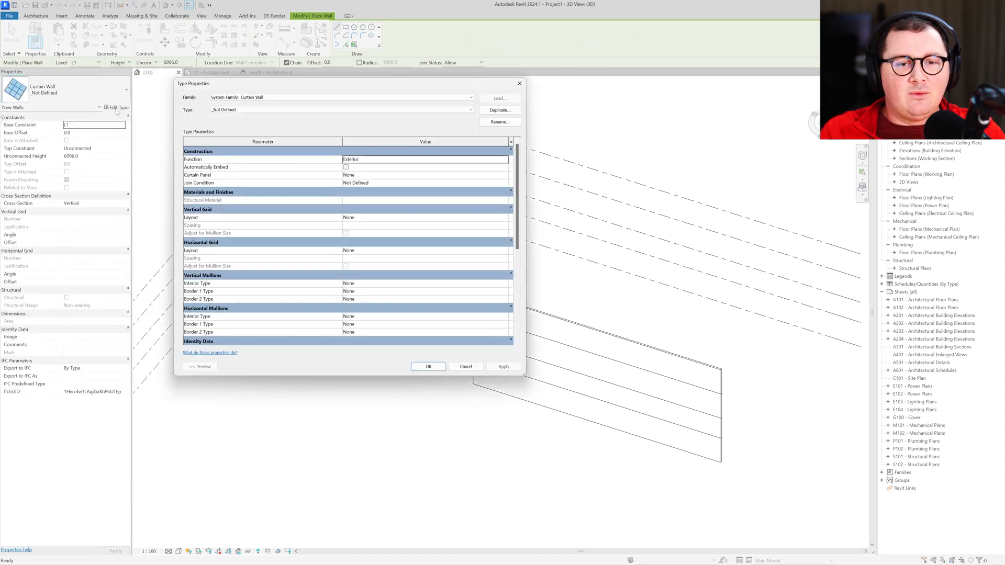
click(498, 110)
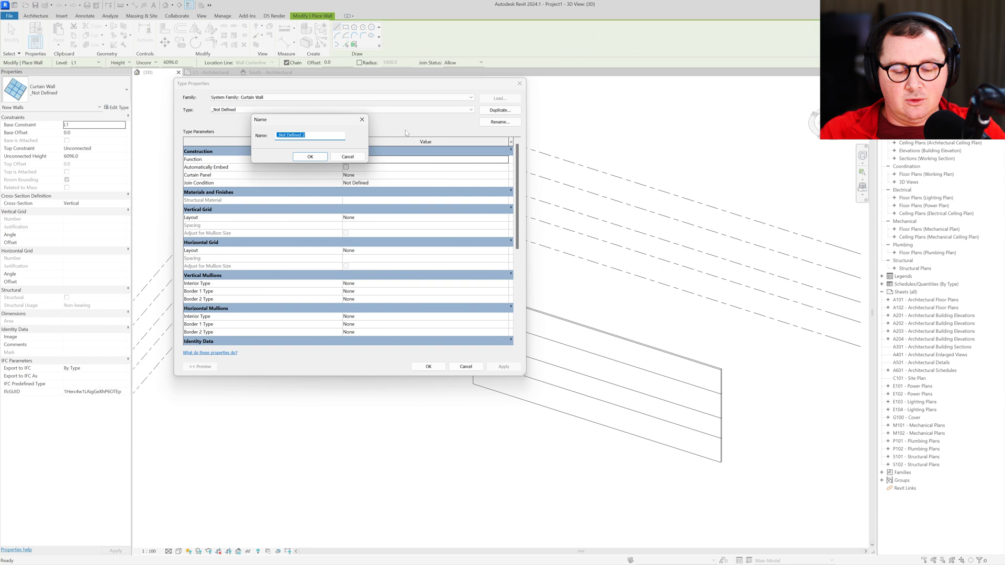
text(AIE)
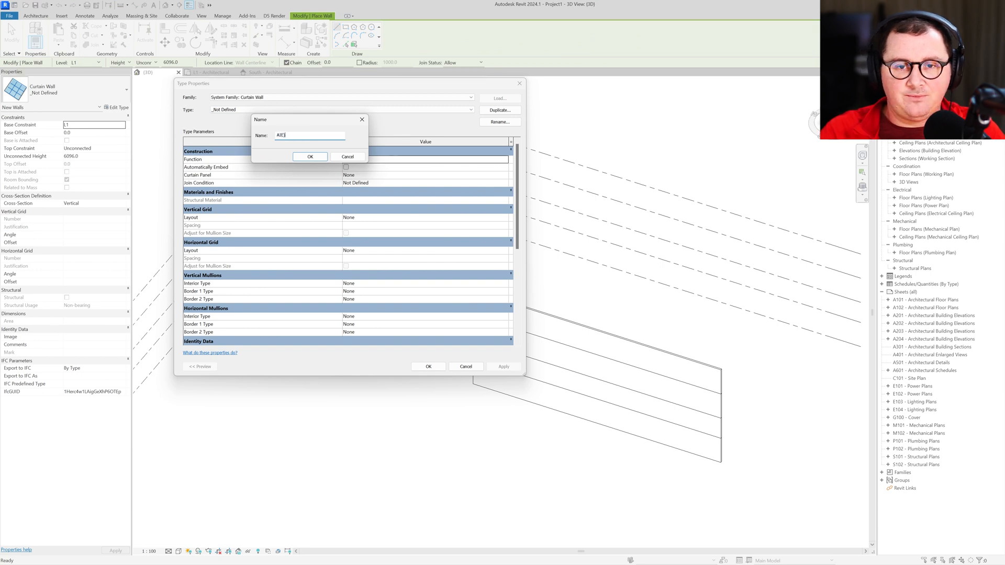
click(310, 156)
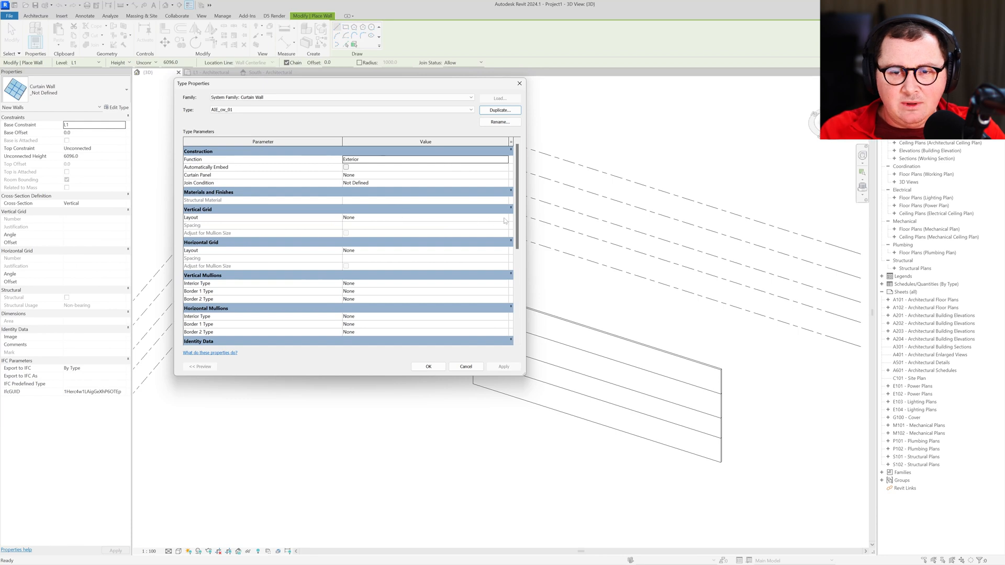
- Set vertical grid maximum spacing 2000, 40 x 62 mm rectangular interior mullions and a border mullion type
click(425, 218)
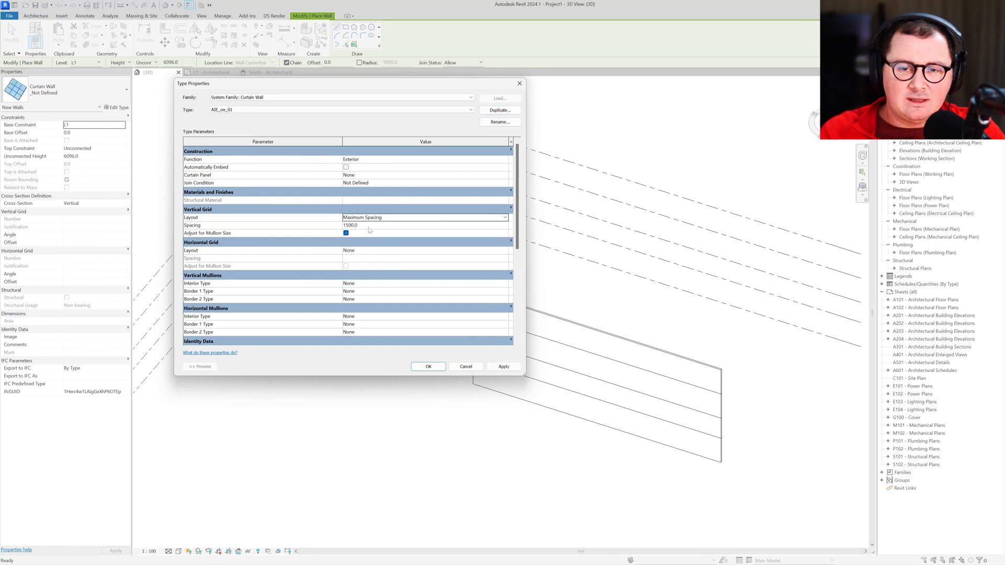
text(2000)
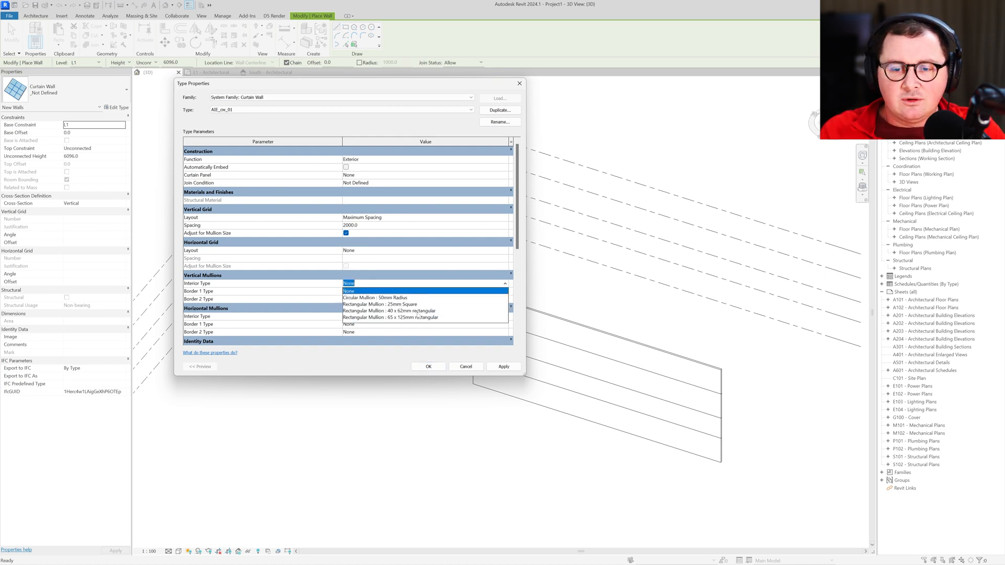
click(389, 311)
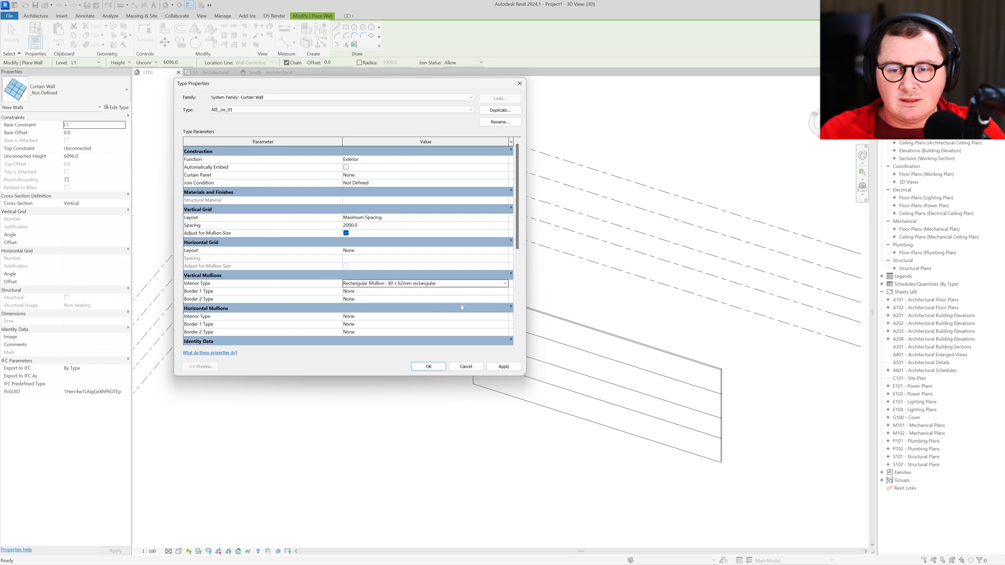
click(425, 291)
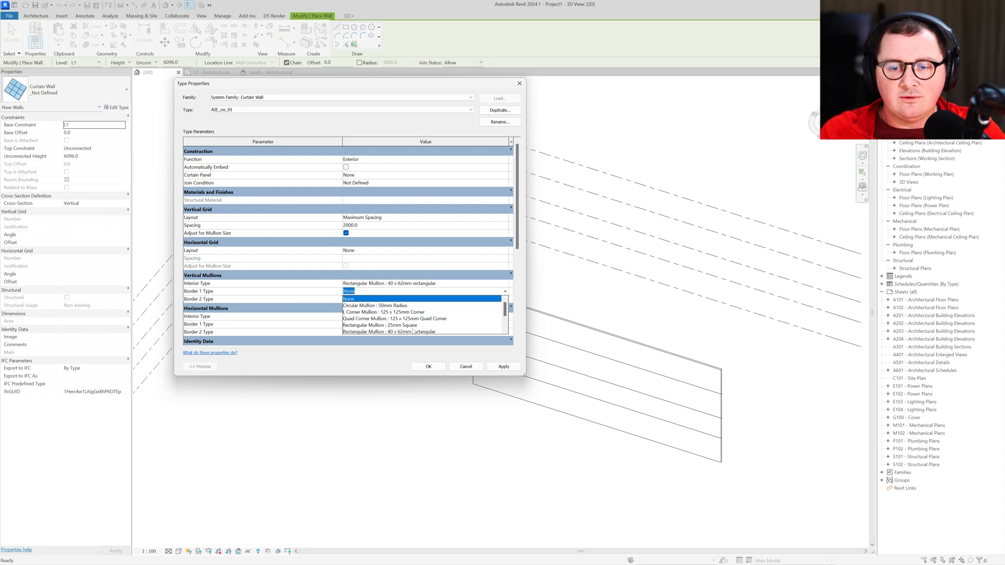
click(388, 291)
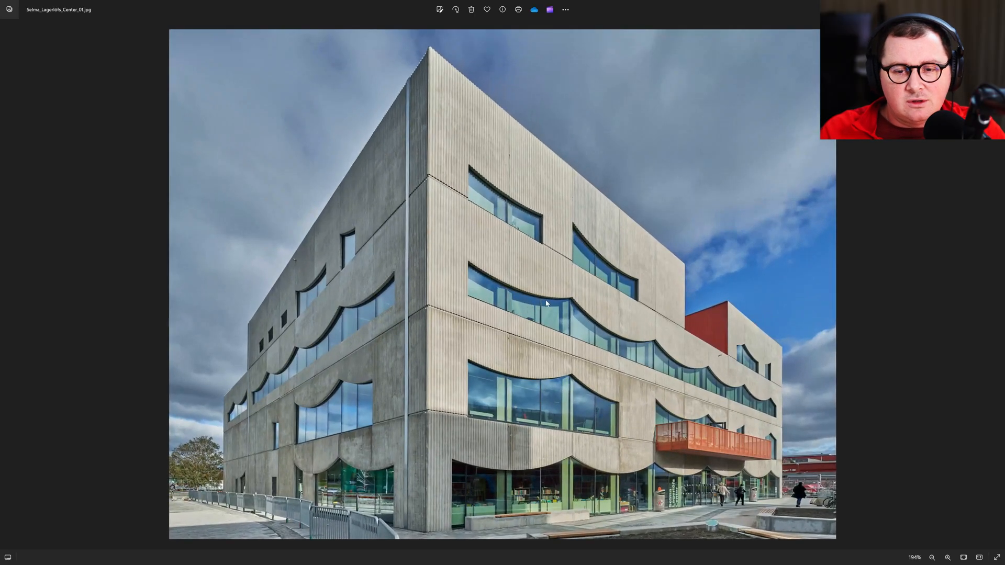
mouse_move(786, 256)
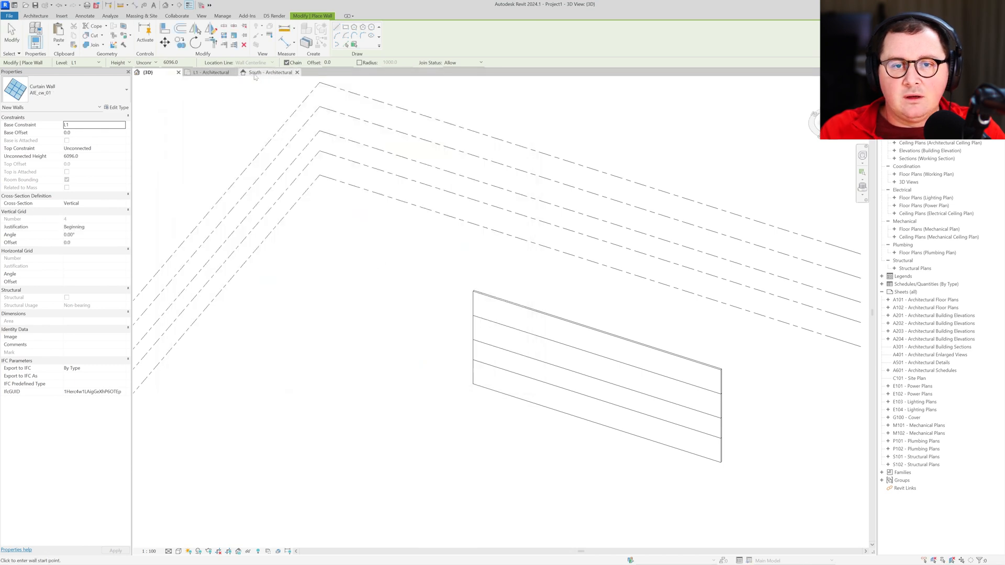
- Place the curtain wall along the basic wall on L1 and set its unconnected height to 2500
click(213, 72)
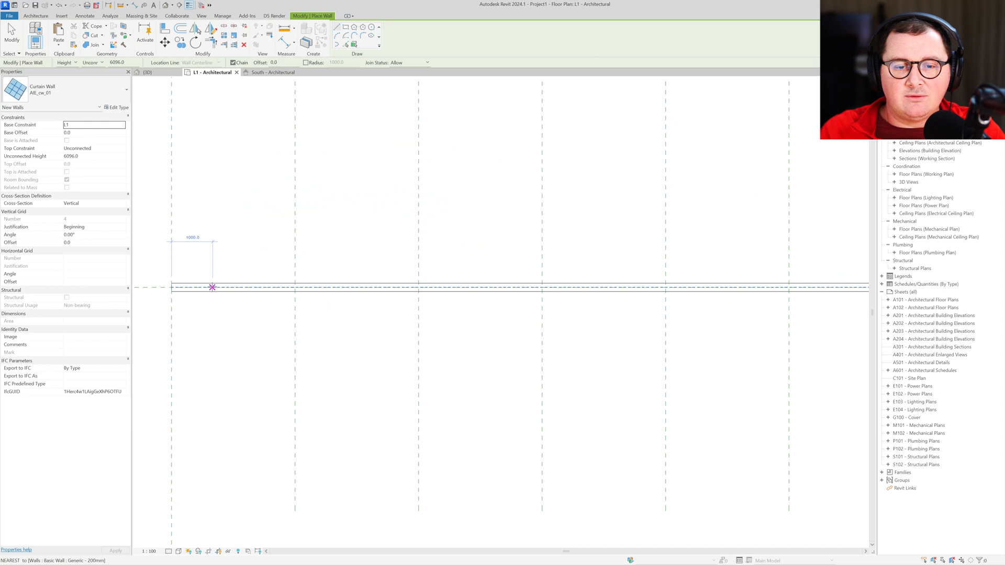
click(419, 287)
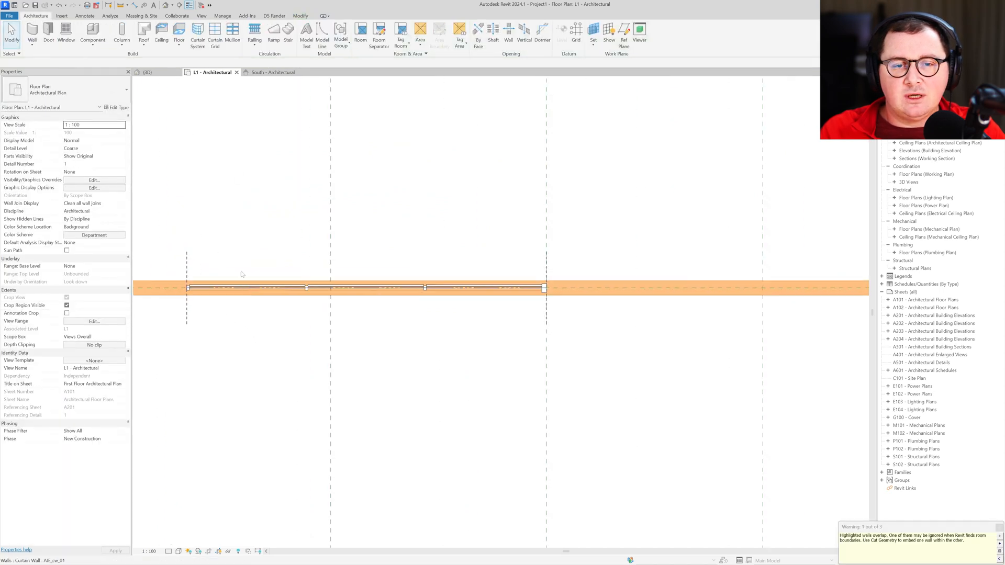
click(148, 72)
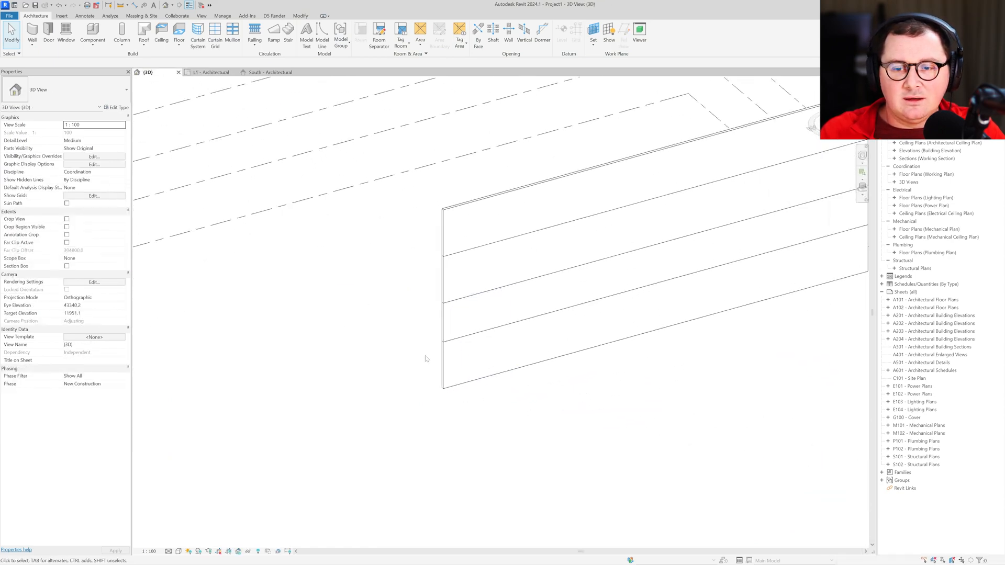
click(484, 339)
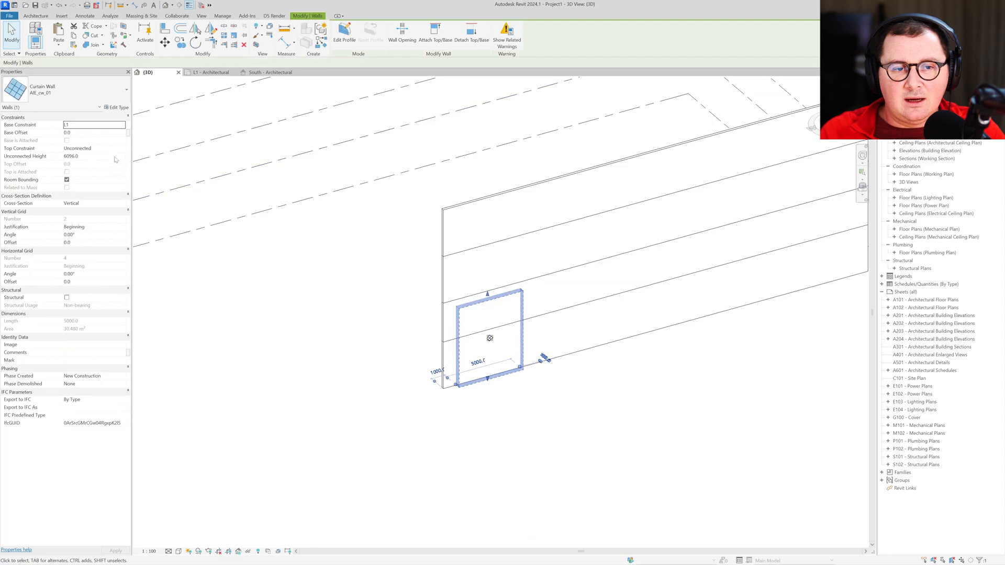
text(25)
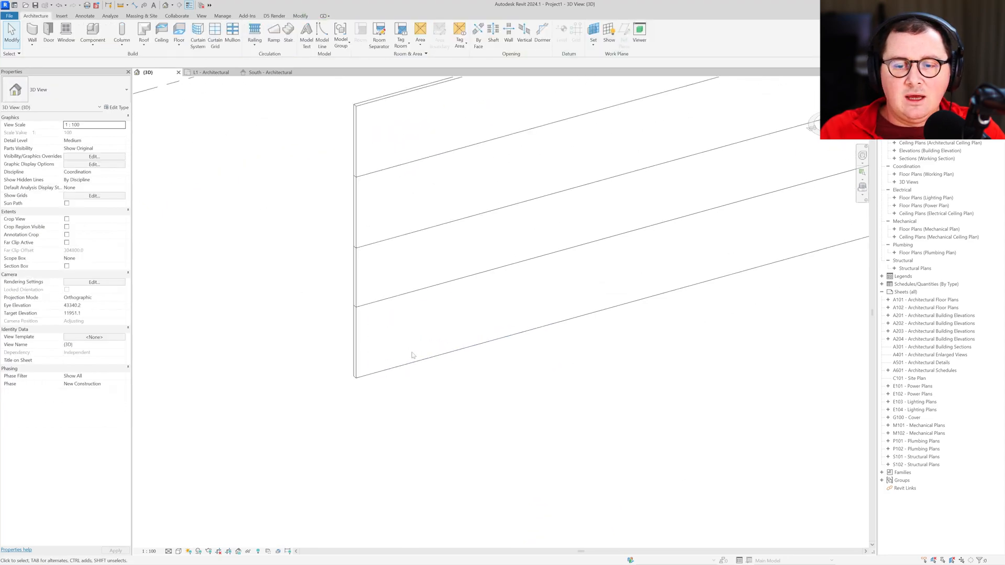
- Enable Automatically Embed in the curtain wall type so it cuts into the host wall
click(423, 333)
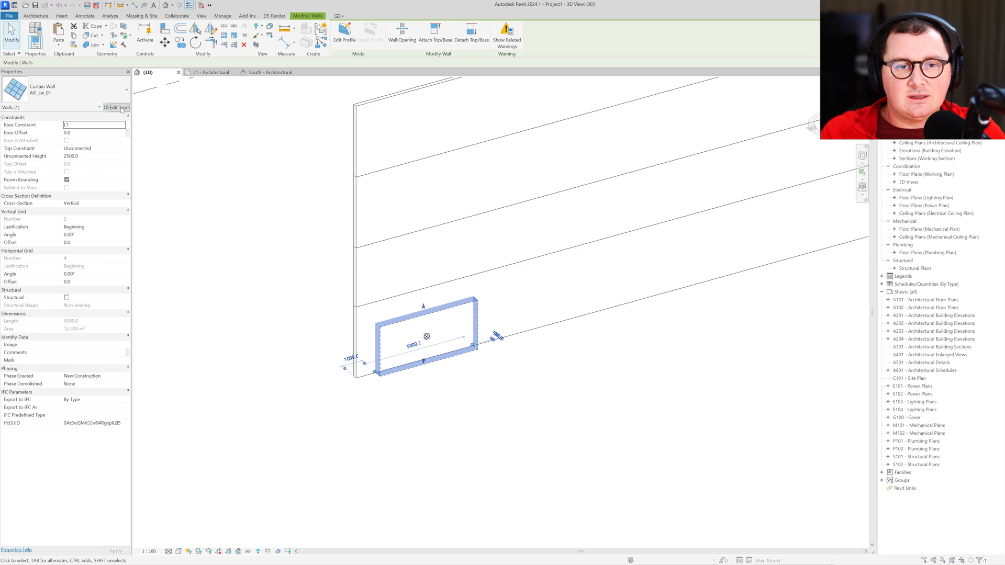
click(118, 106)
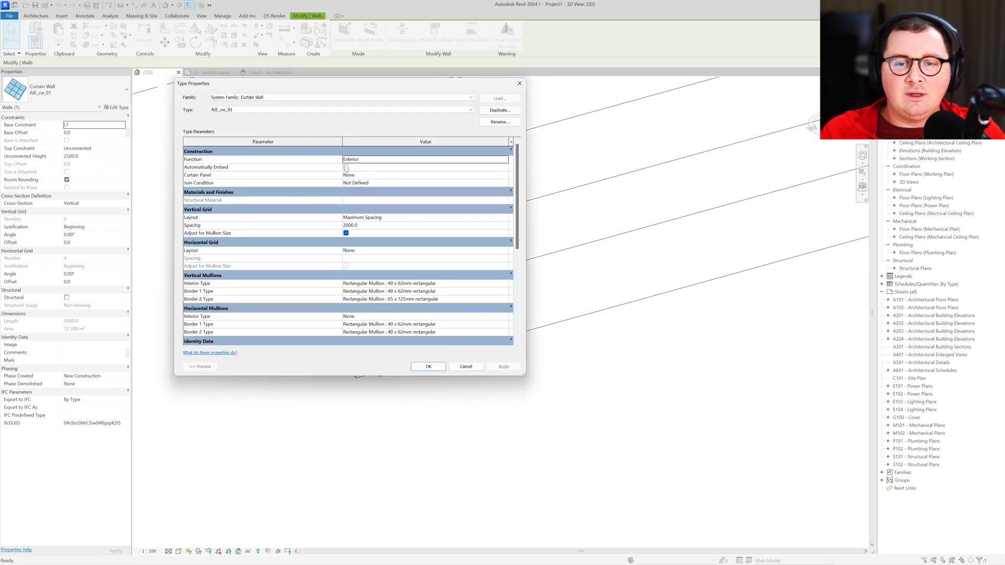
mouse_move(347, 170)
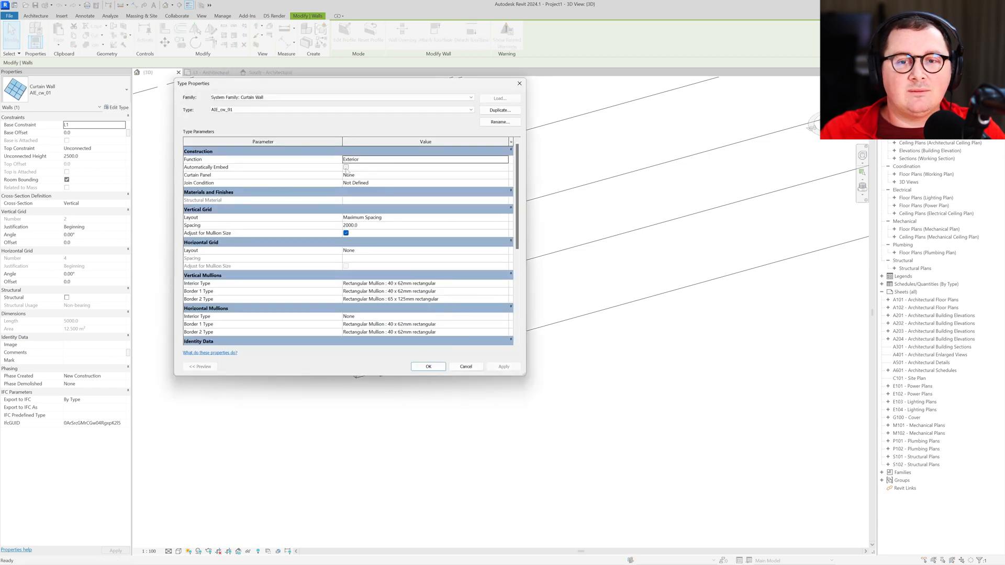
click(346, 167)
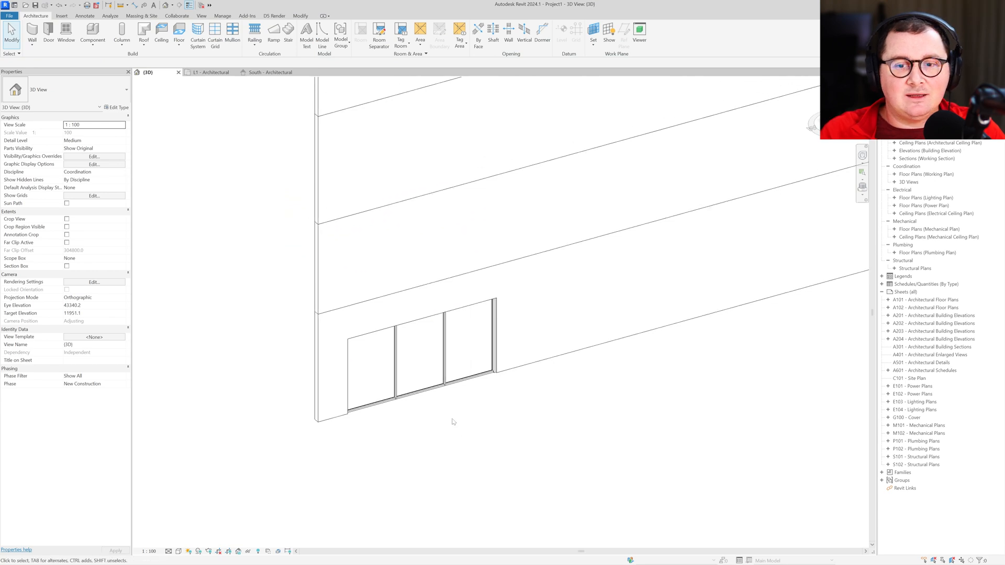
click(210, 72)
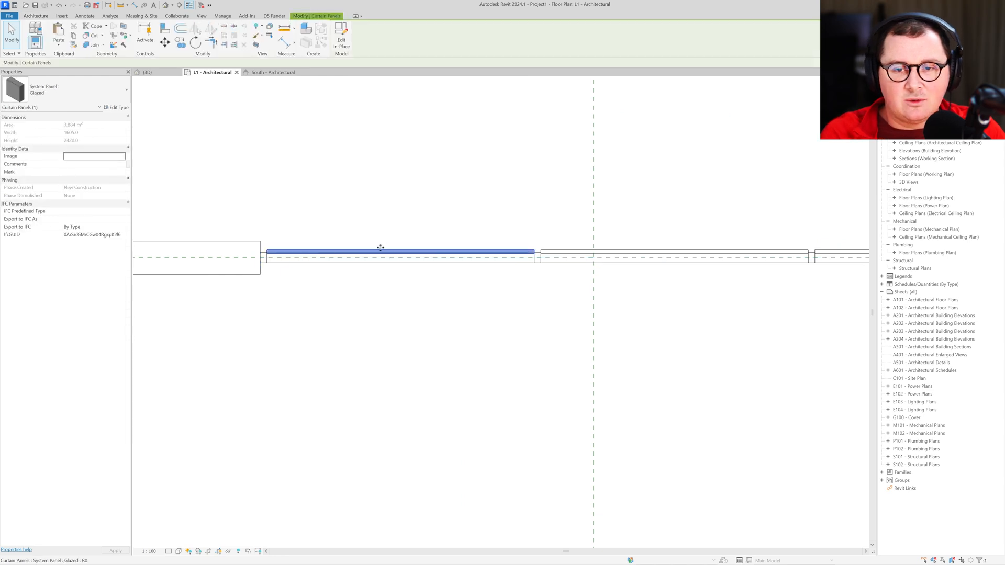
- Duplicate the glazed curtain panel type as AIE_cw_panel_glazed
click(117, 107)
text(AXE_cw panel_glaz)
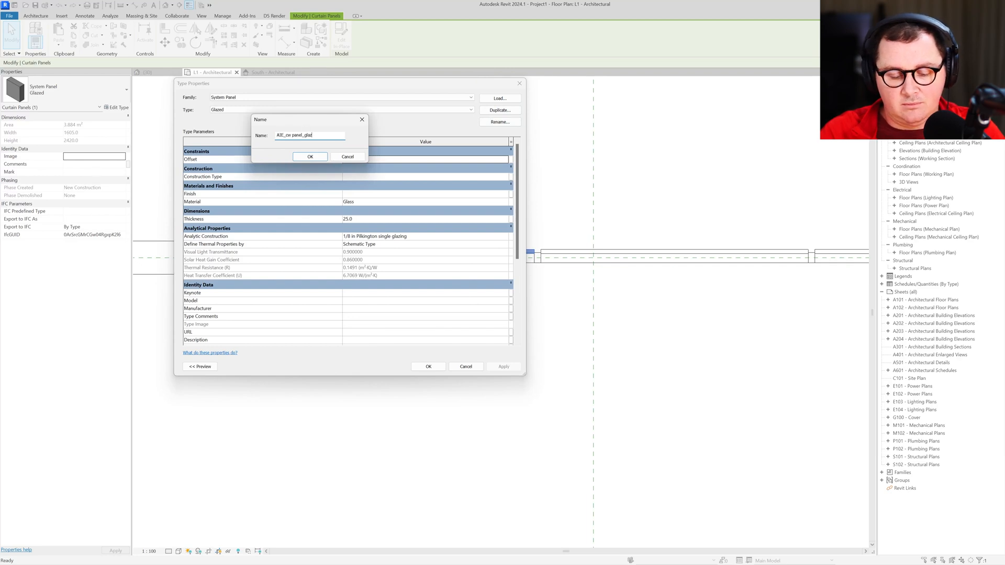
click(310, 156)
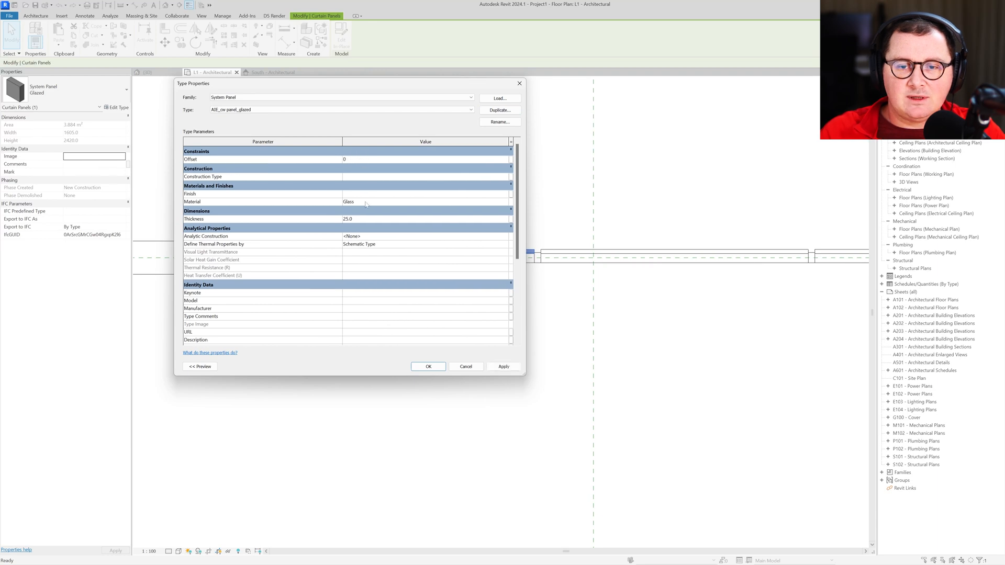
click(428, 367)
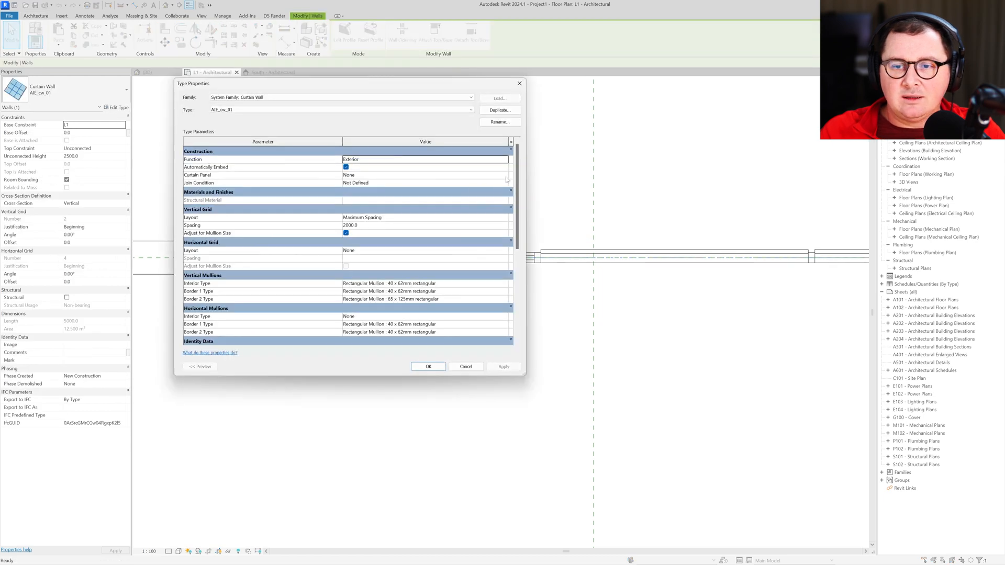
- Close the type settings and stretch the curtain wall across the lower storey in South elevation
click(425, 175)
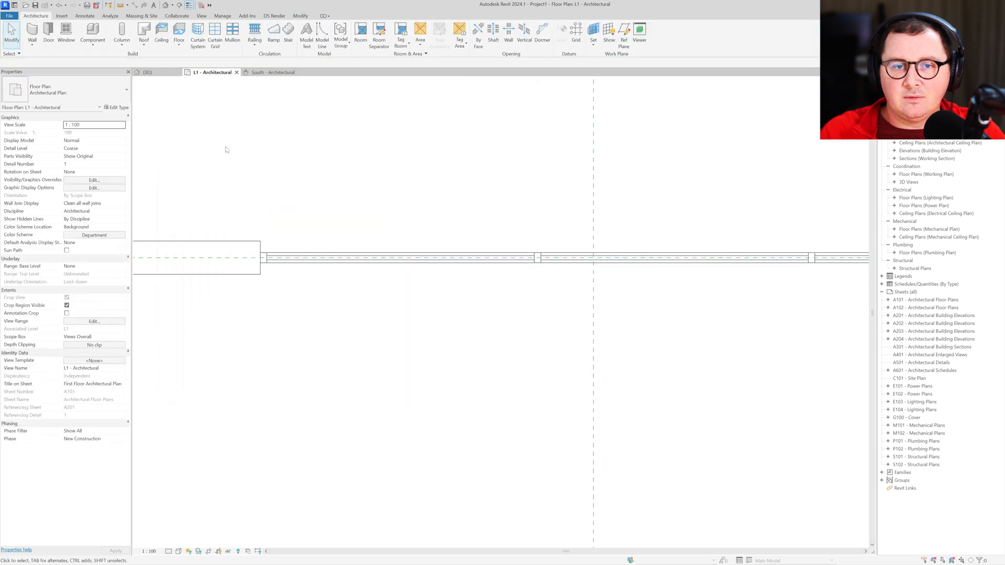
click(149, 72)
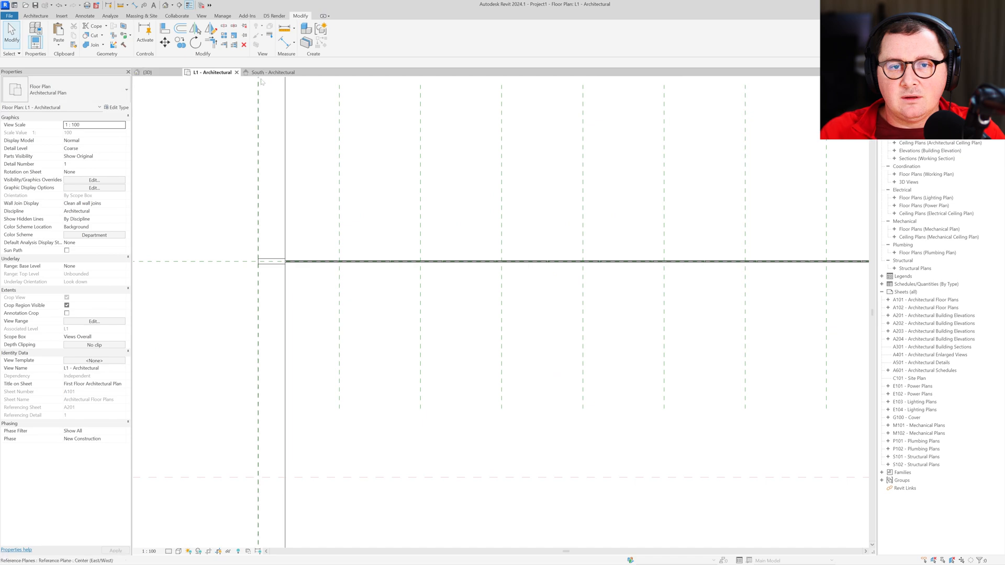
click(269, 73)
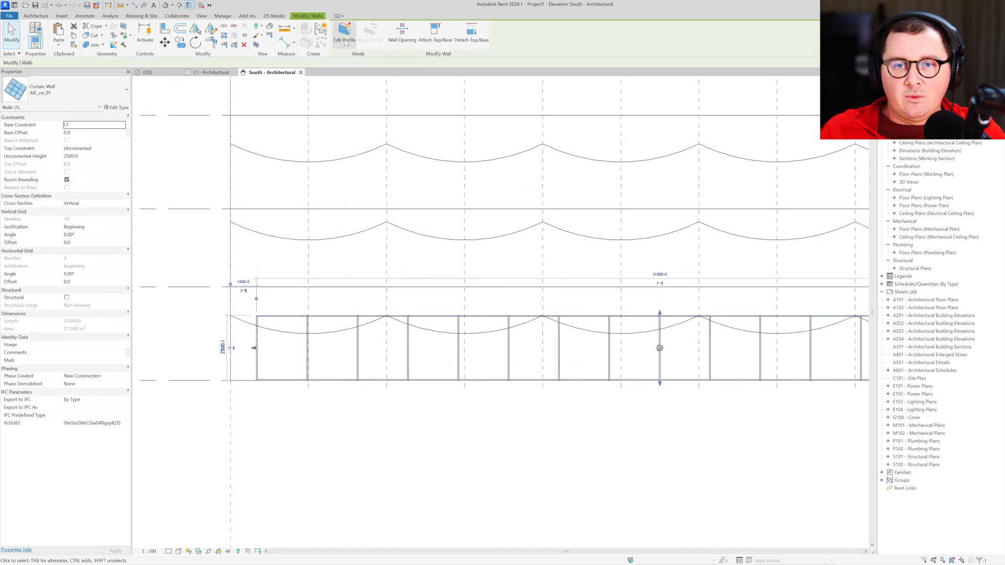
- Edit the ground-floor curtain wall's profile into a row of arches along its top
click(343, 33)
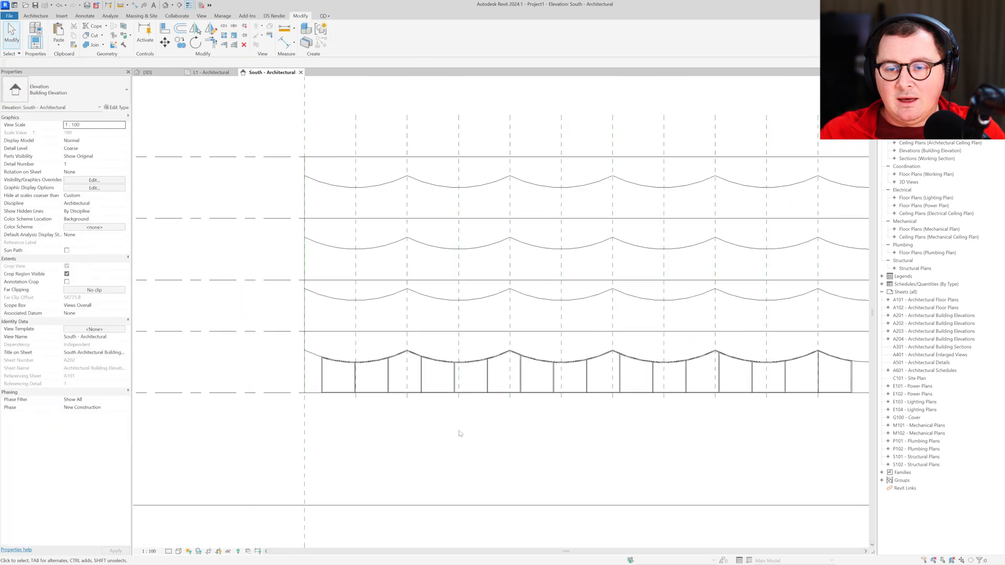
click(458, 347)
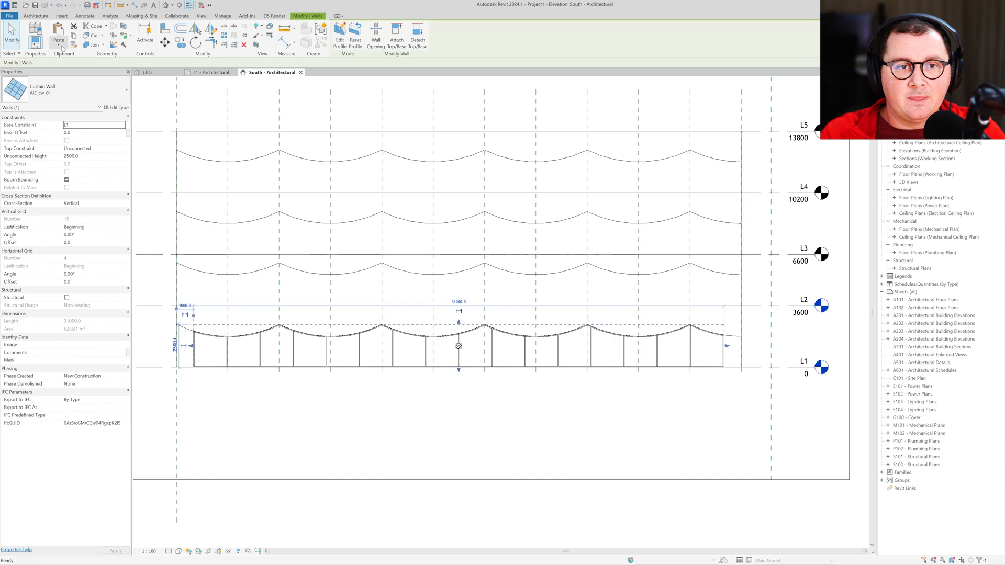
- Copy the arched curtain wall and paste it aligned to levels L2–L4
click(58, 33)
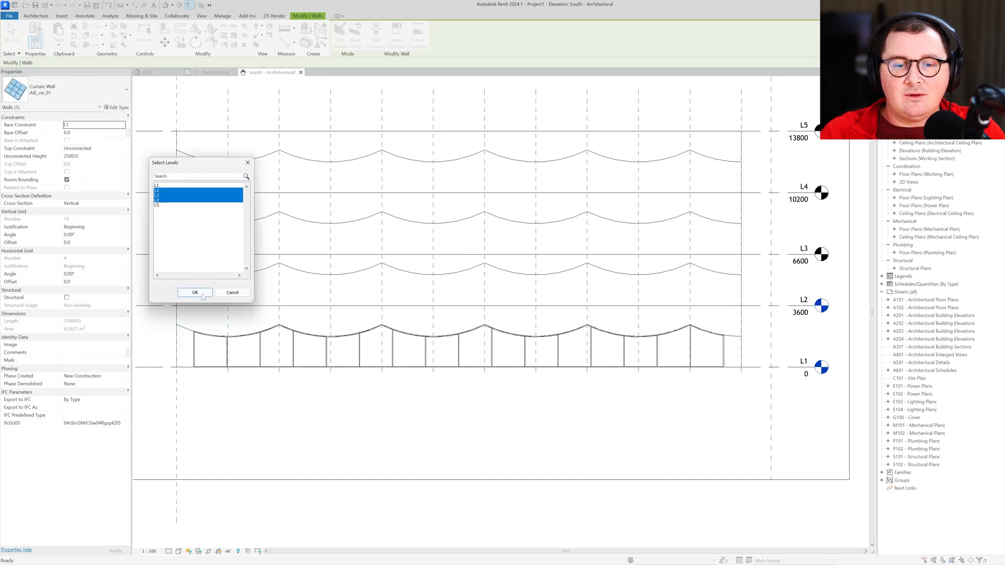
click(195, 292)
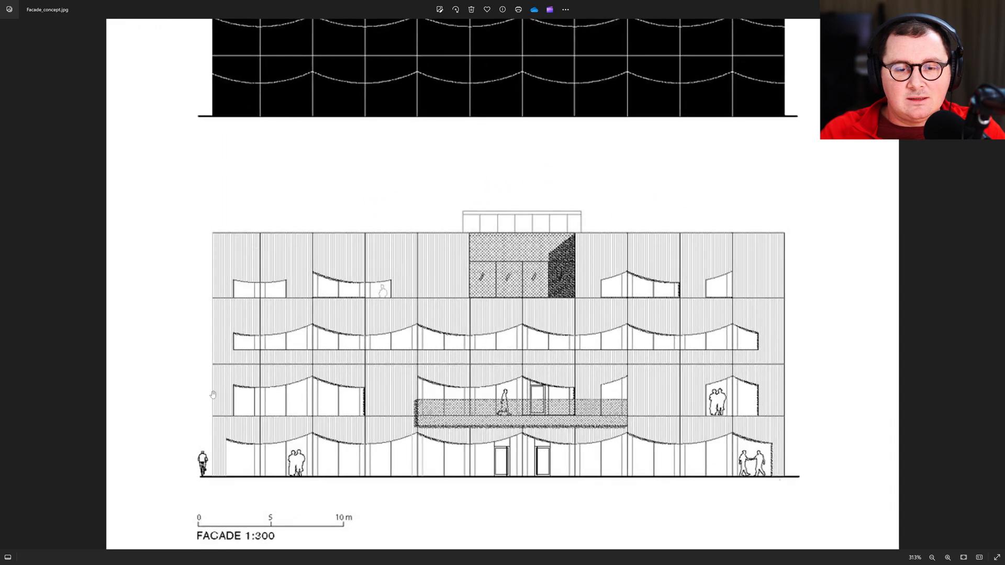
mouse_move(281, 400)
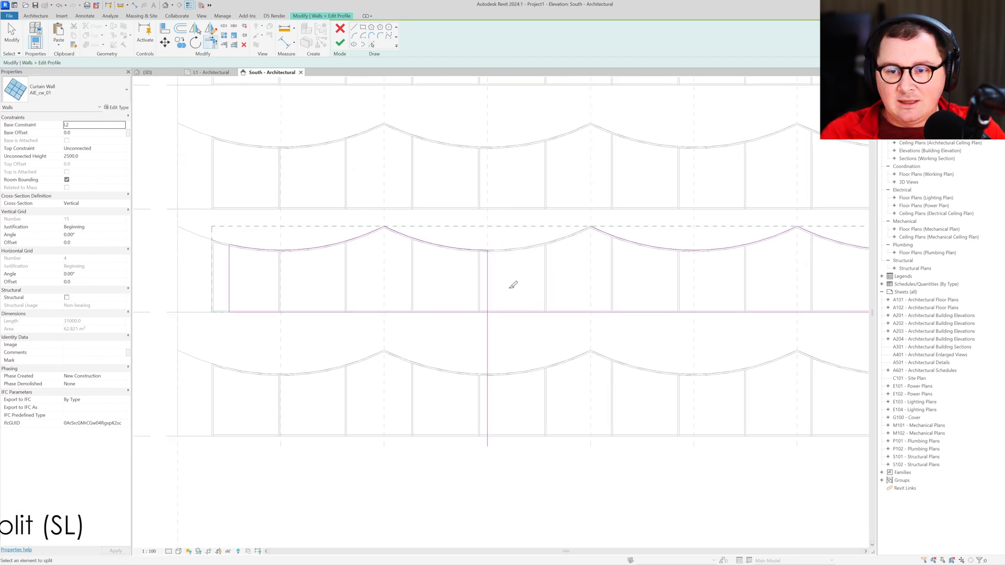
- Split and trim the L2 curtain wall outline into separate arched openings, then compare in 3D with the concept
click(560, 311)
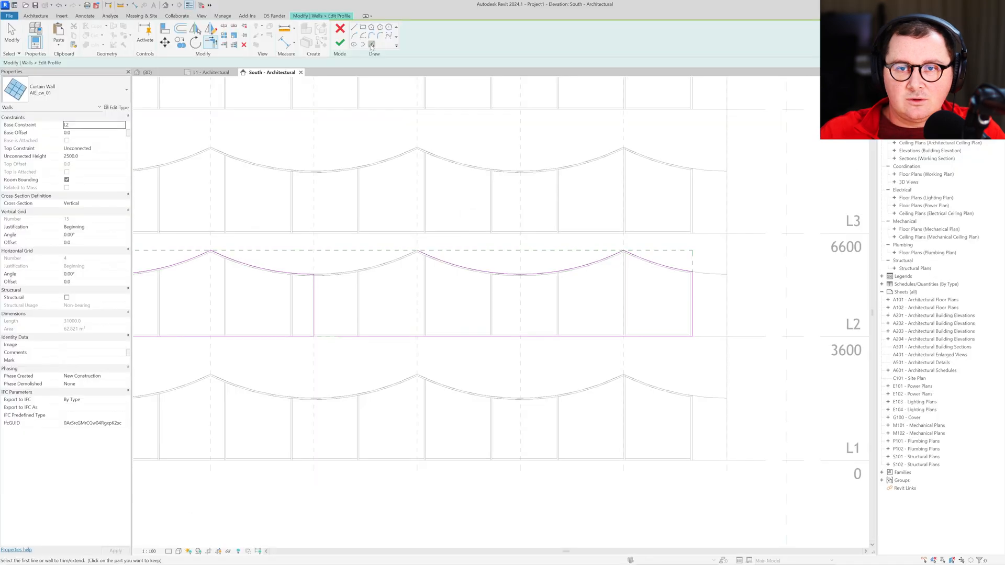
click(371, 44)
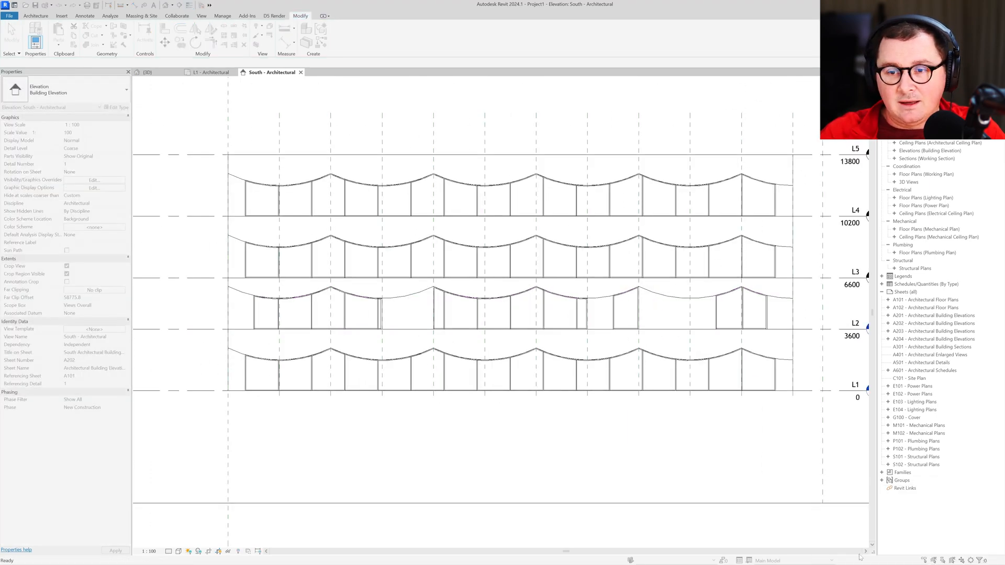
click(149, 72)
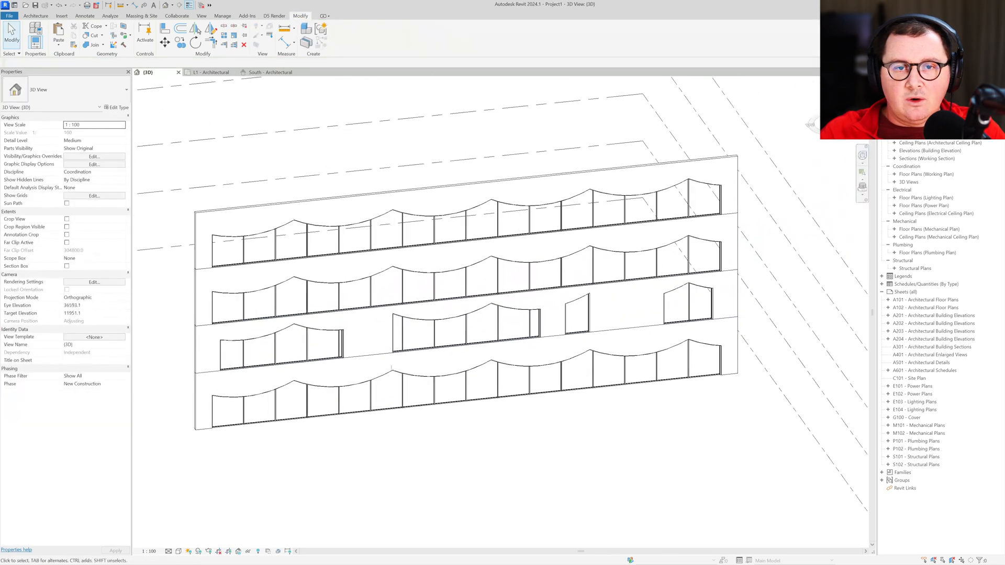
click(266, 73)
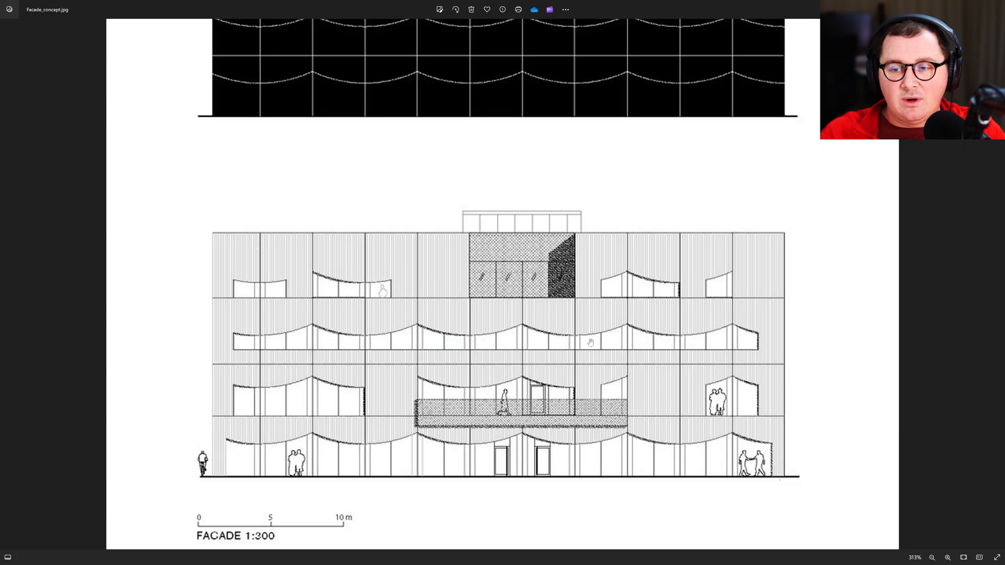
mouse_move(792, 342)
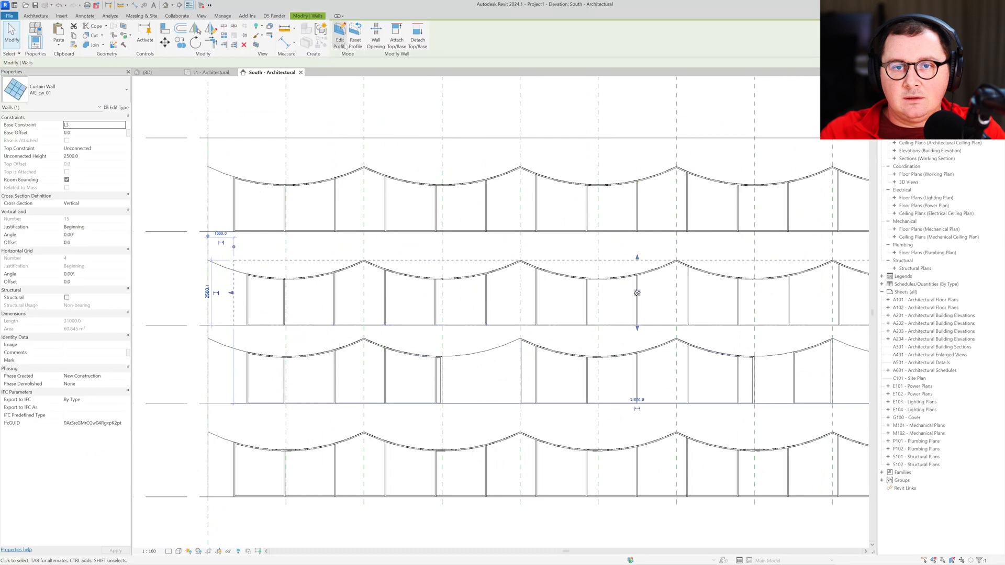
- Edit the top-floor curtain wall's profile into separate arched openings
click(339, 37)
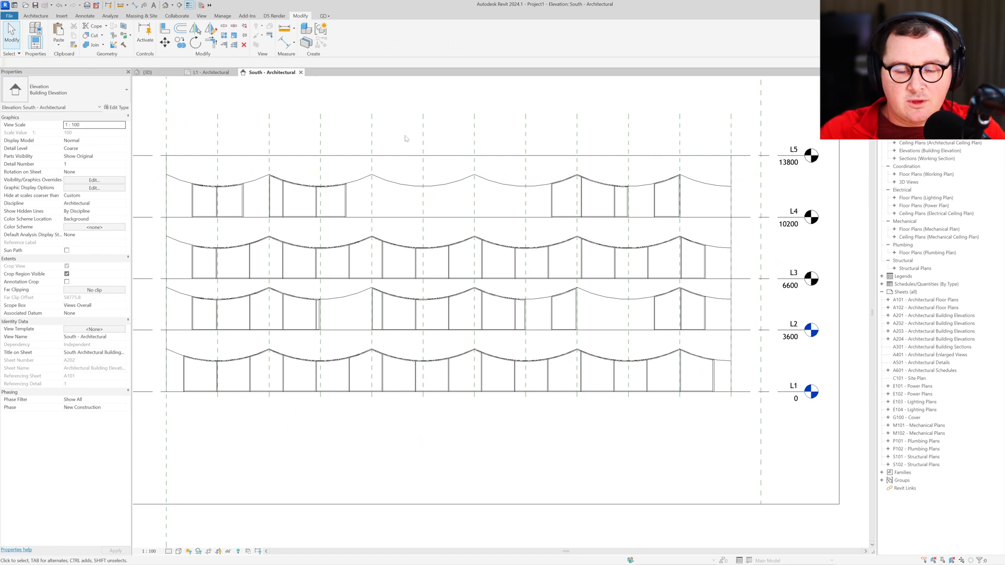
click(444, 152)
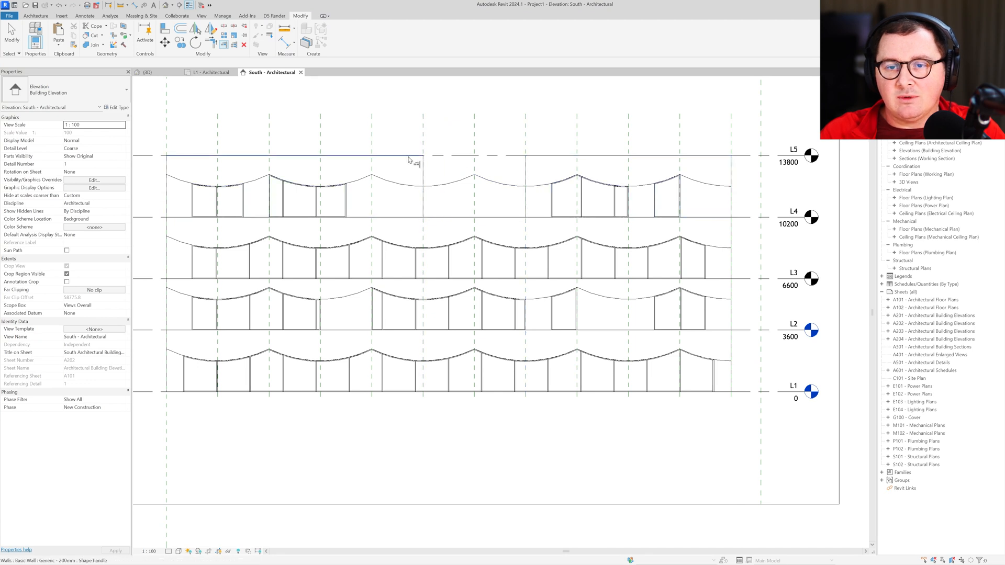
click(148, 72)
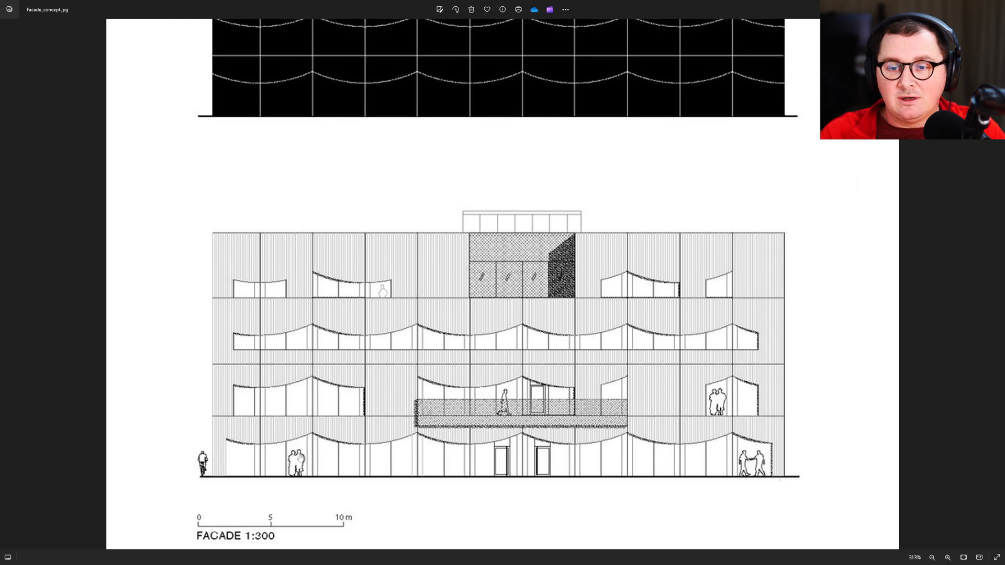
mouse_move(600, 163)
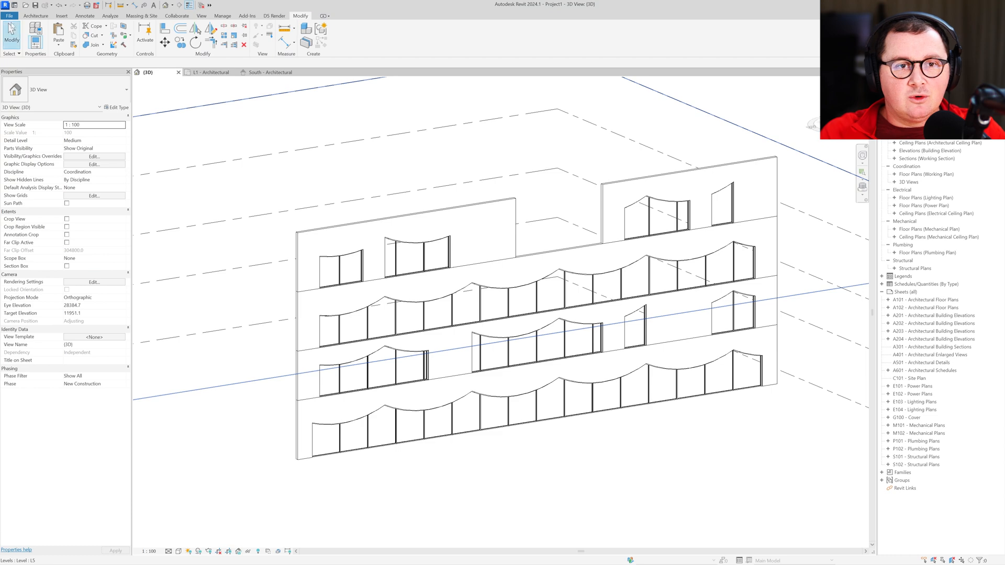
- Start a new family from the Metric Profile.rft template
click(8, 16)
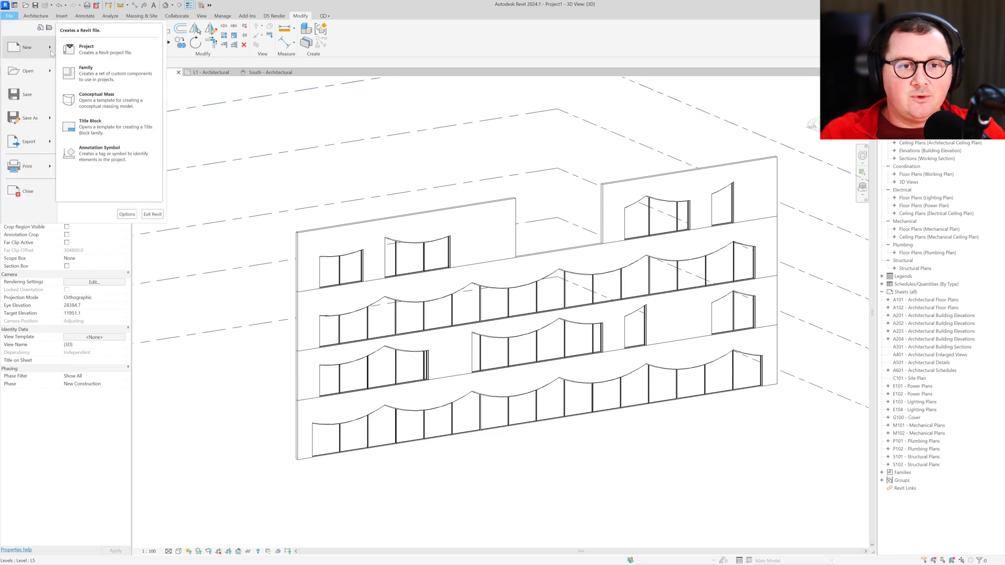
click(85, 70)
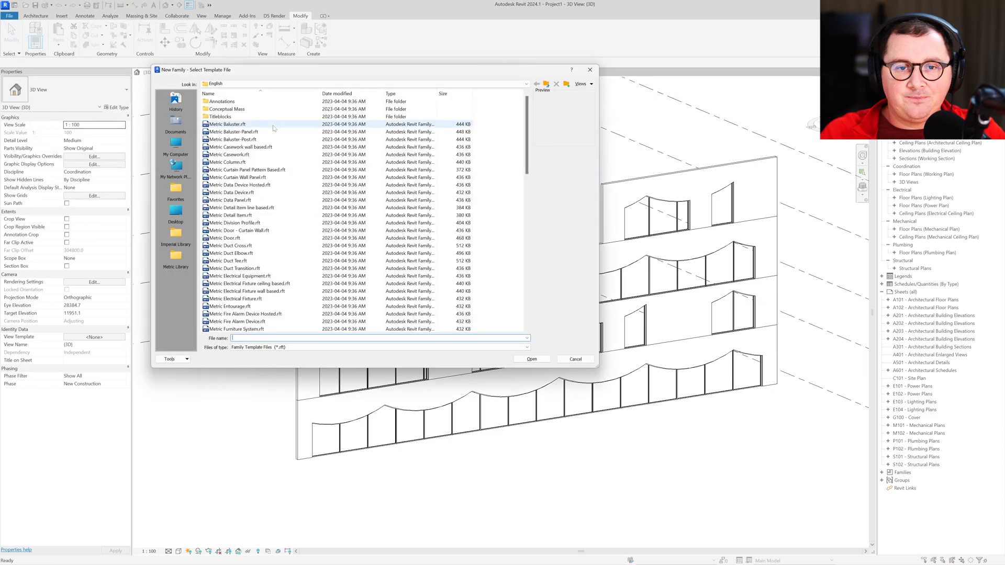
scroll(down, 3)
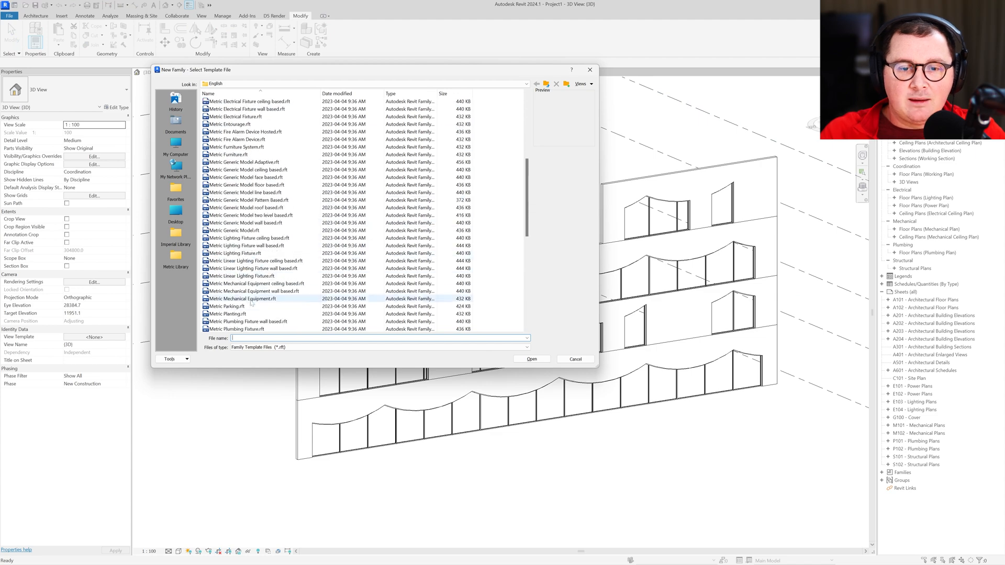
click(227, 245)
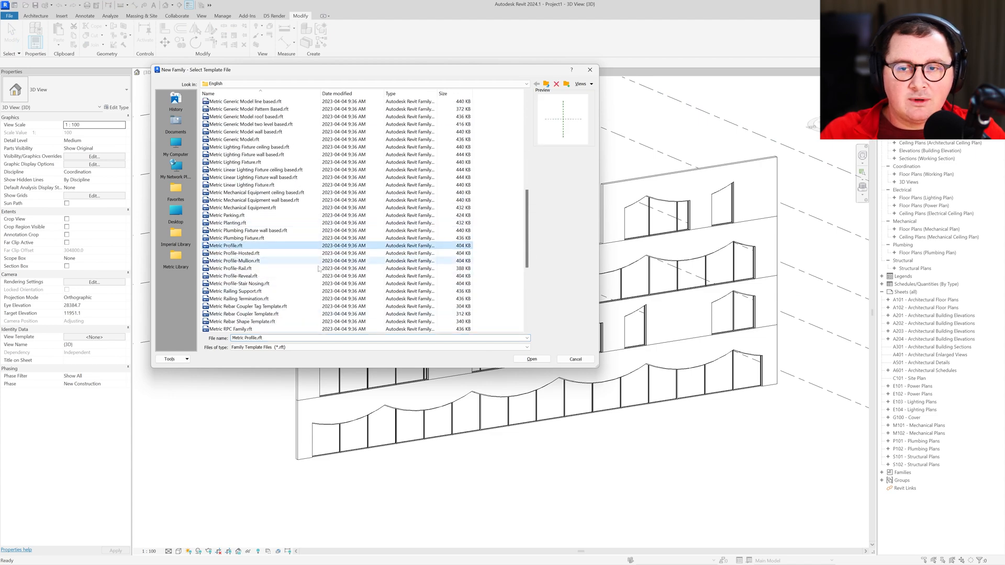
click(531, 358)
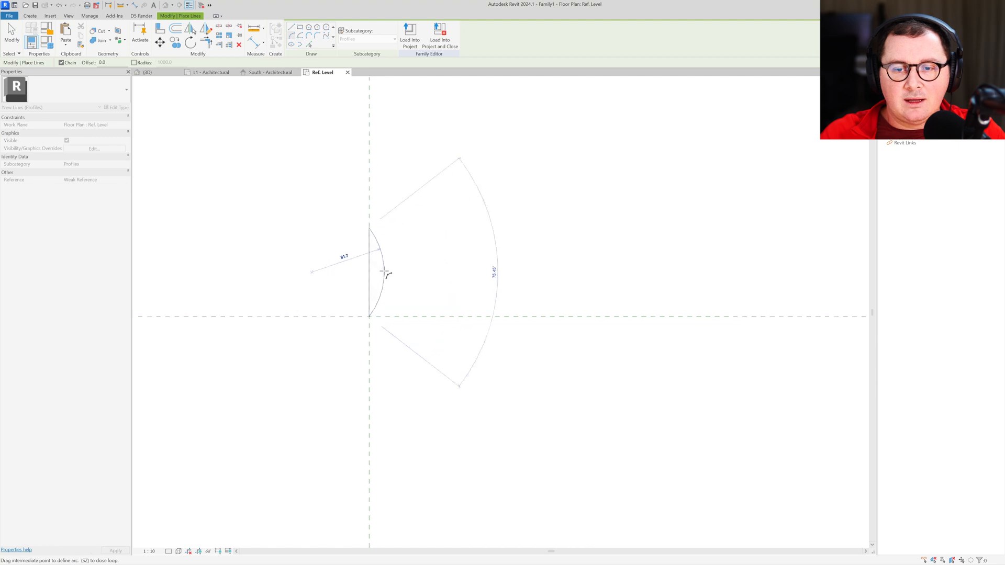
- Draw a radius-55 arc profile, save it as AIE_rounded profile and set its usage to Wall Sweep
text(55)
text(AIE_rounded pro)
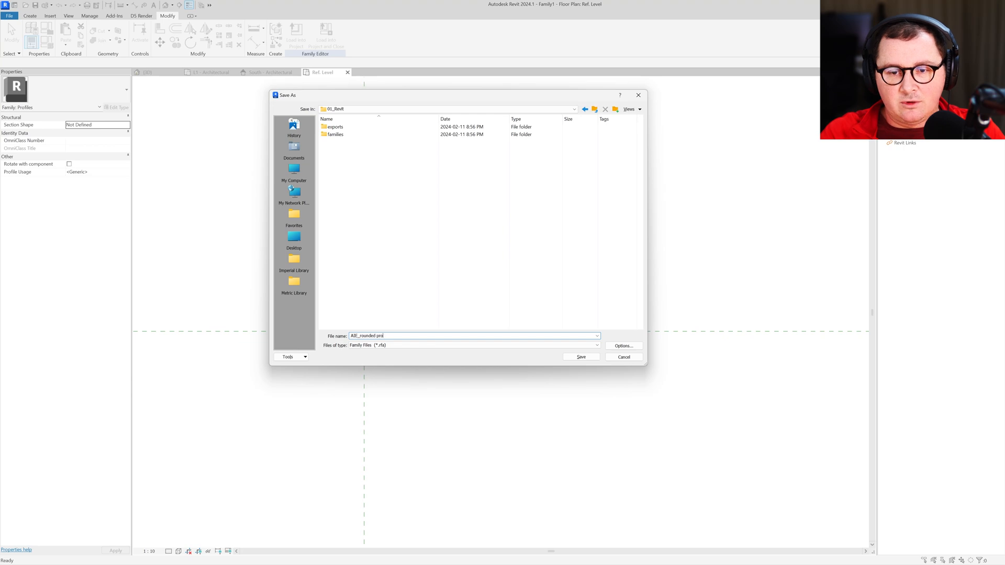
click(580, 357)
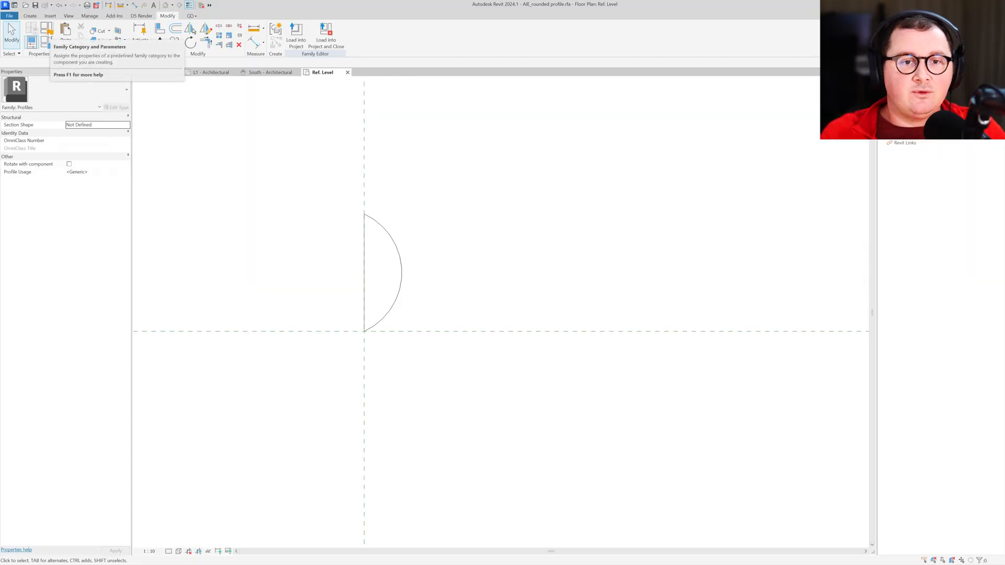
click(30, 30)
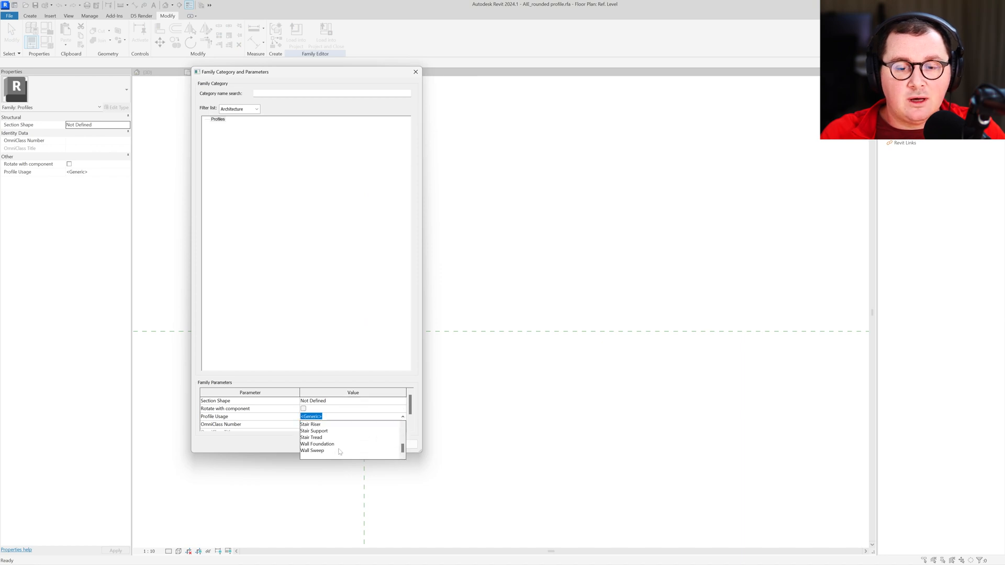
click(314, 450)
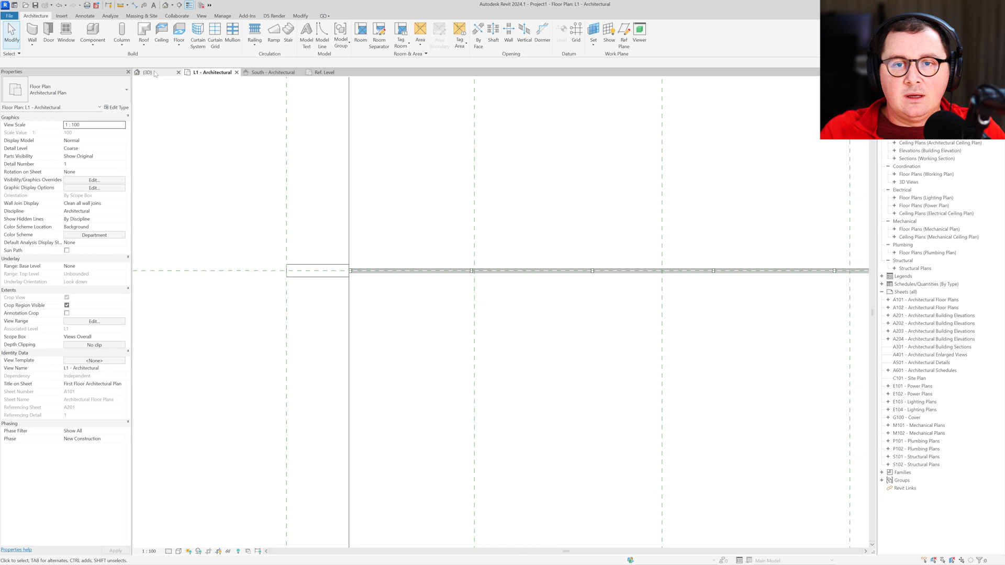
- Duplicate the wall sweep type as 'AIE sweep' using the AIE_rounded profile
click(147, 72)
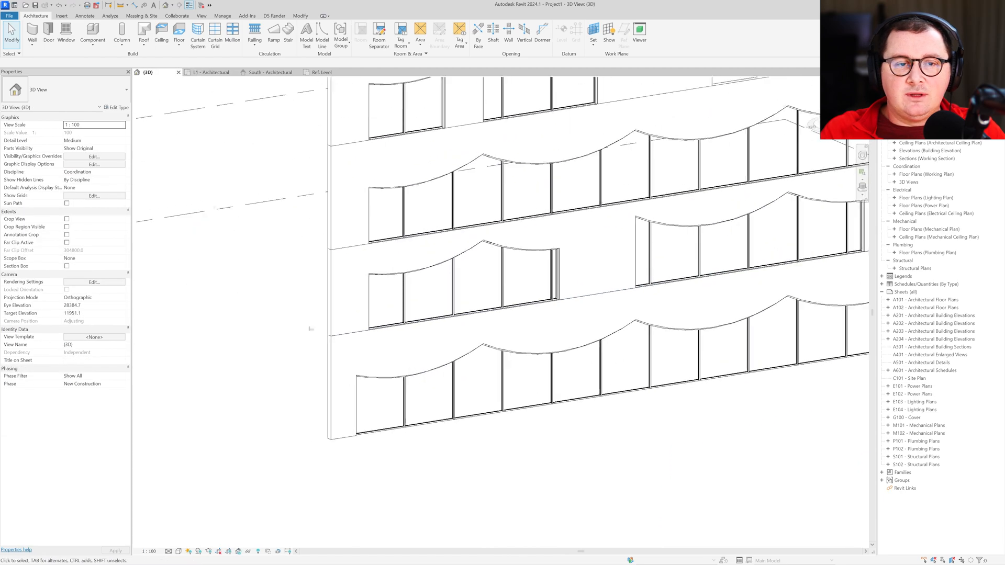
click(33, 36)
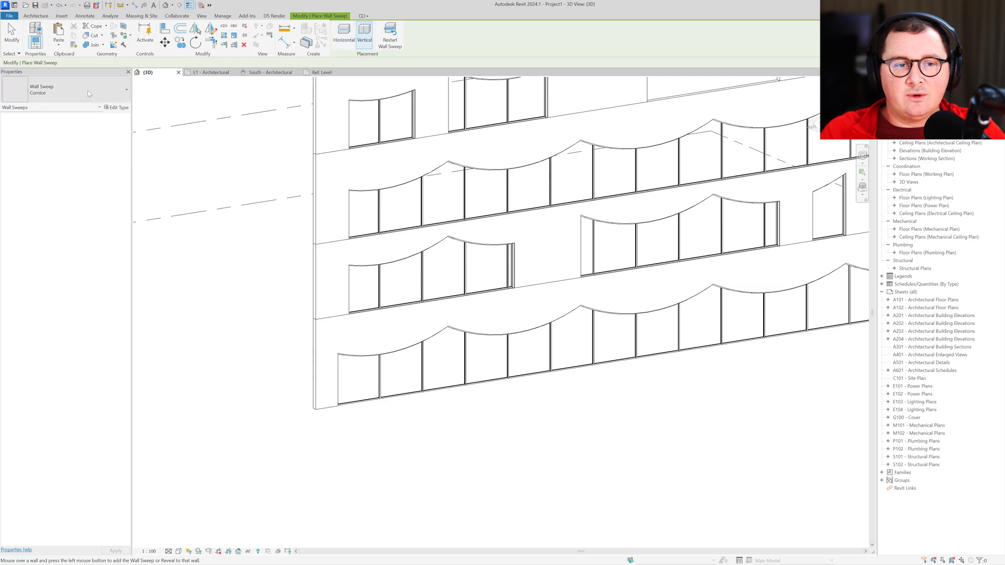
click(499, 110)
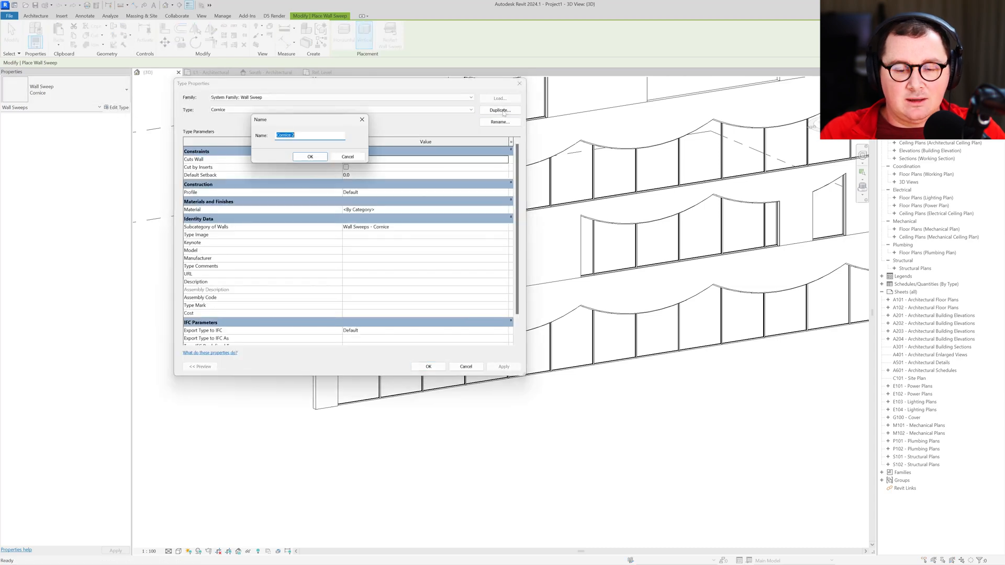
text(AIE swee)
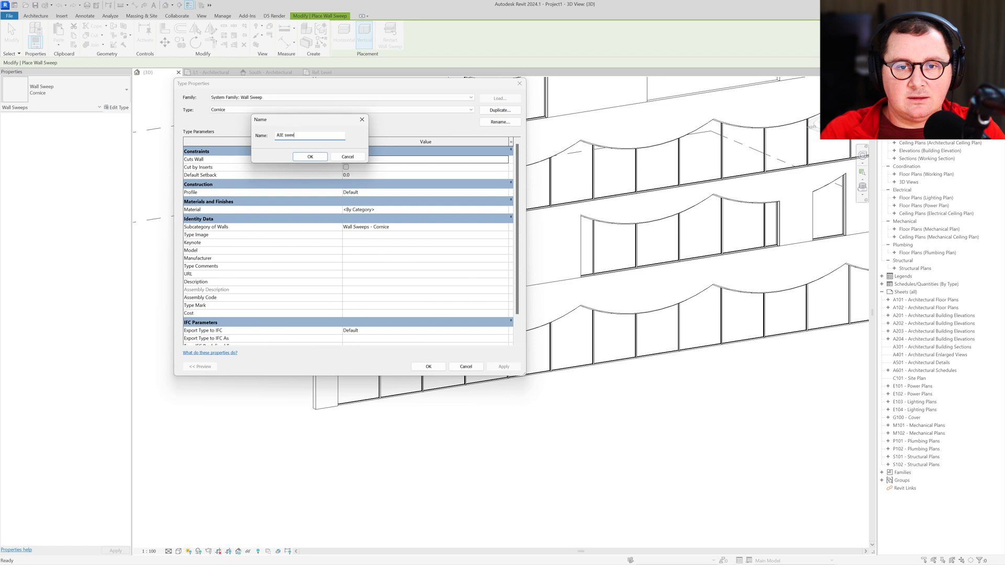
click(310, 157)
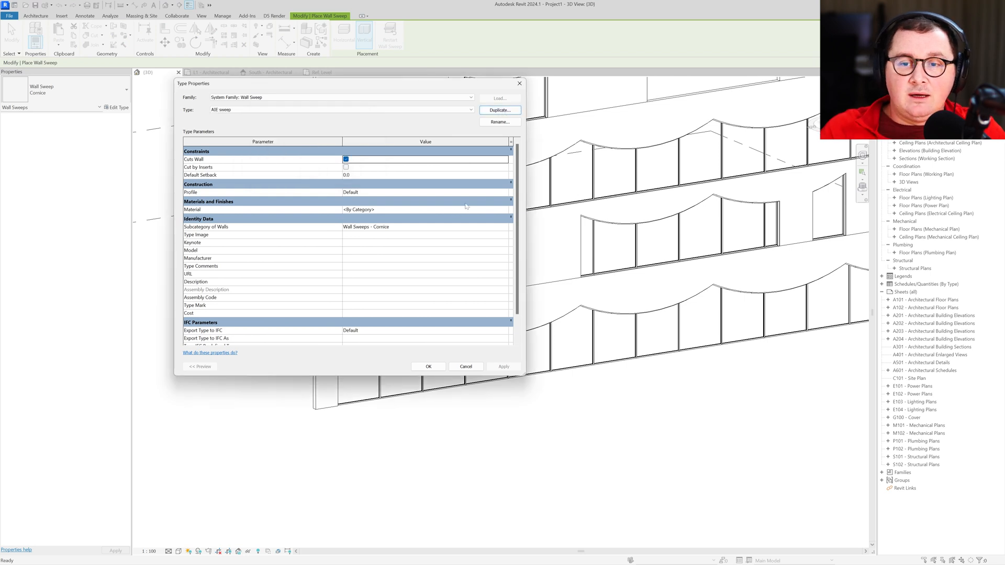
click(425, 191)
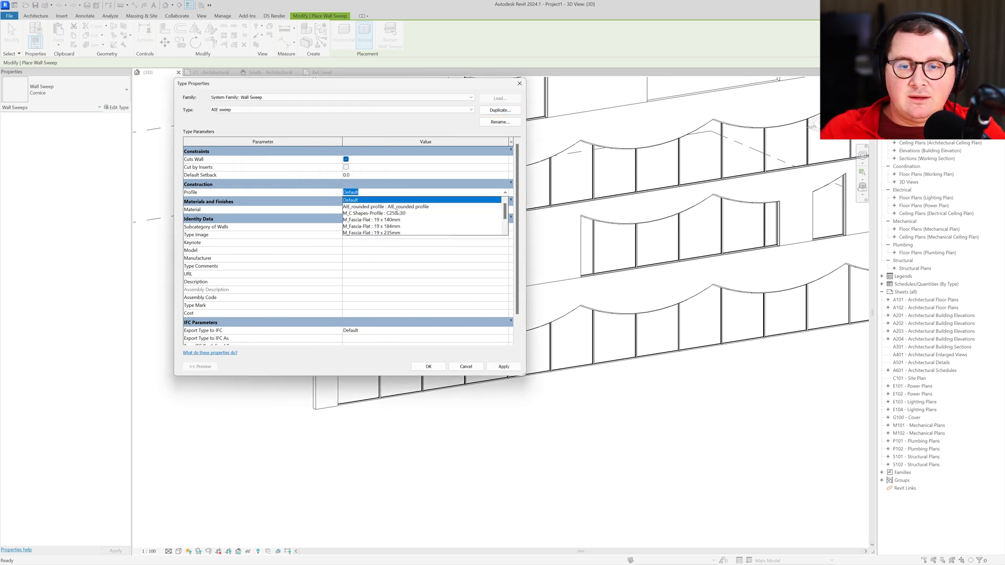
click(386, 206)
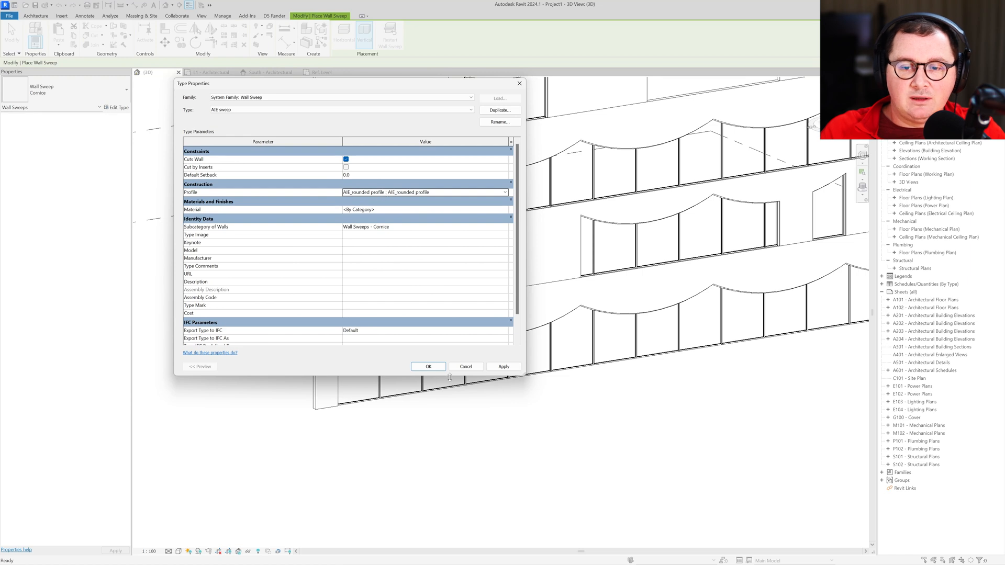
click(428, 366)
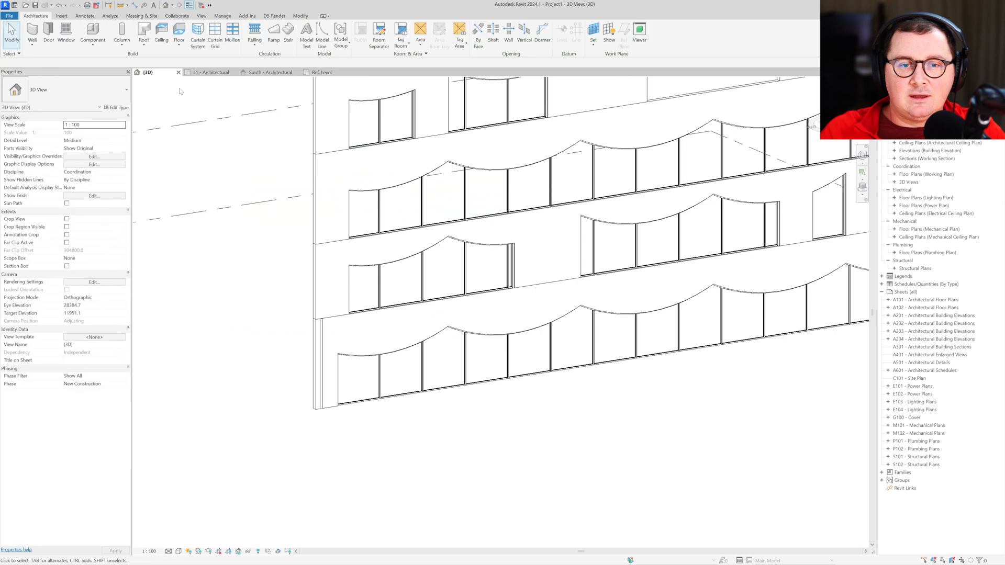
- Place a vertical AIE sweep on the L1 wall and array it 200 times along the wall
click(209, 72)
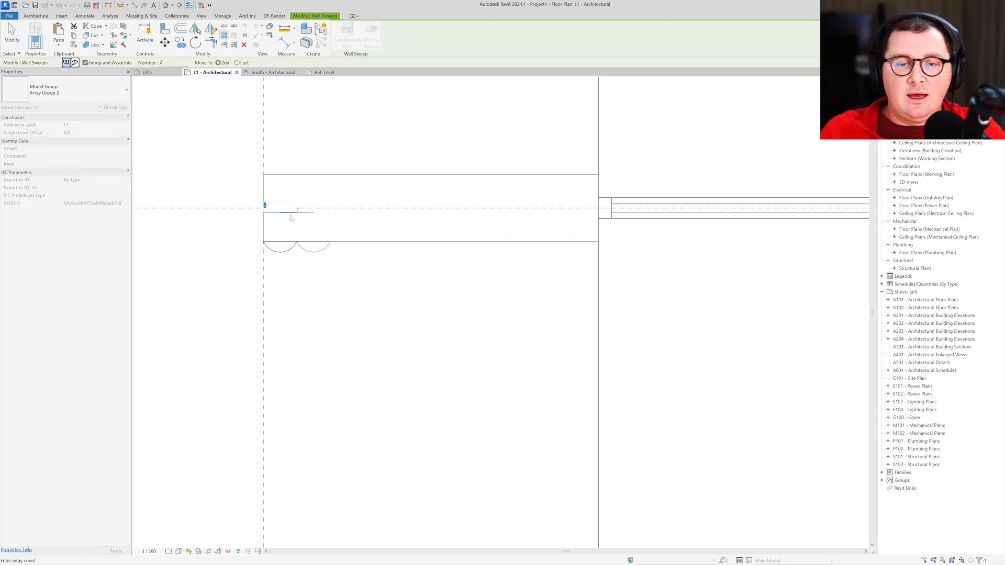
text(200)
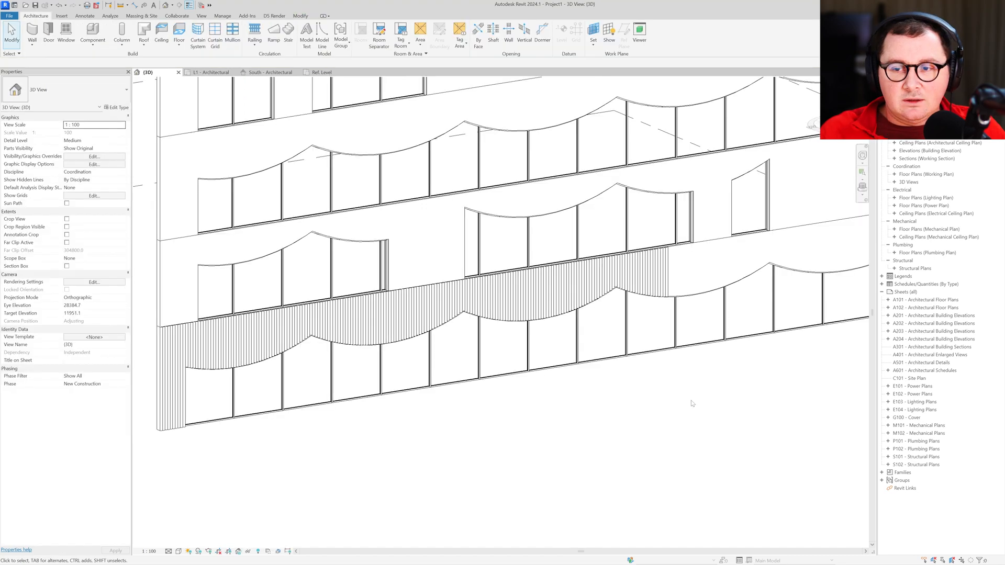
click(664, 272)
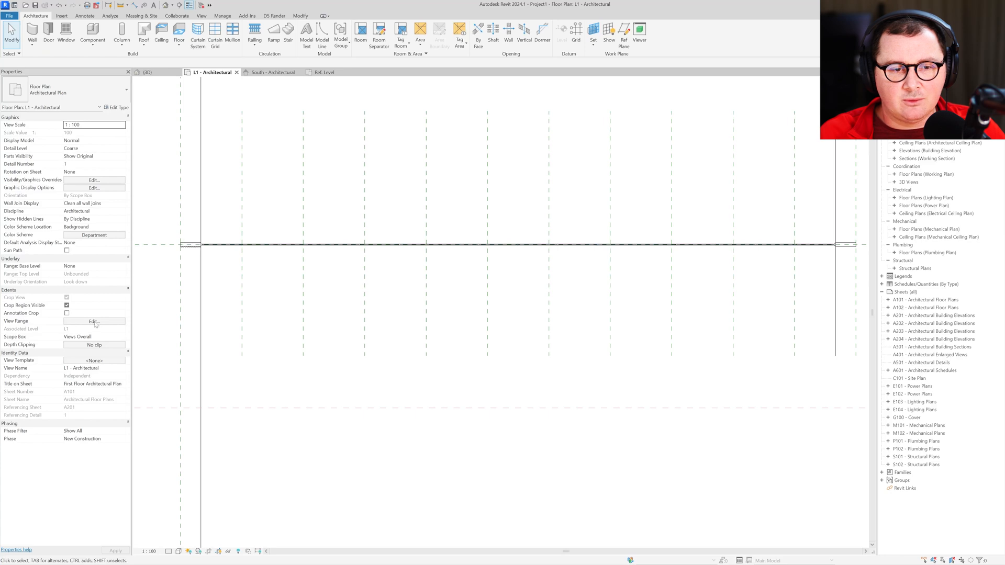
- Change the L1 plan's view range cut plane offset to 2
click(93, 321)
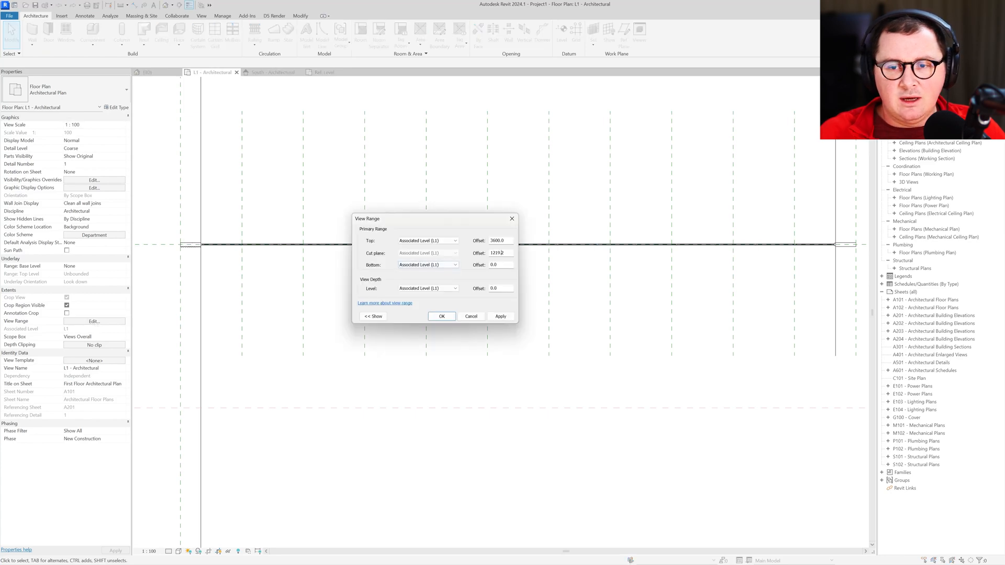
text(2)
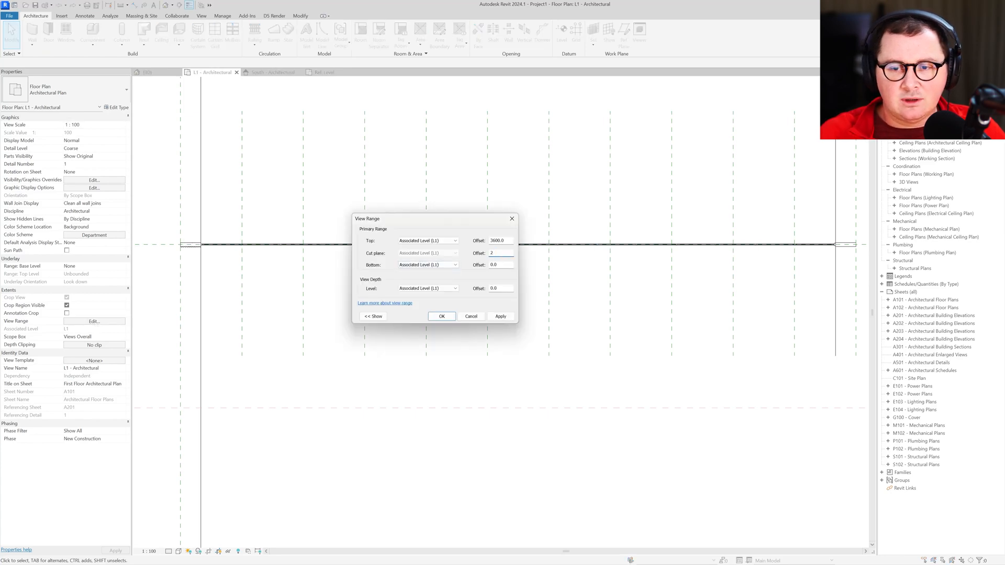
click(440, 316)
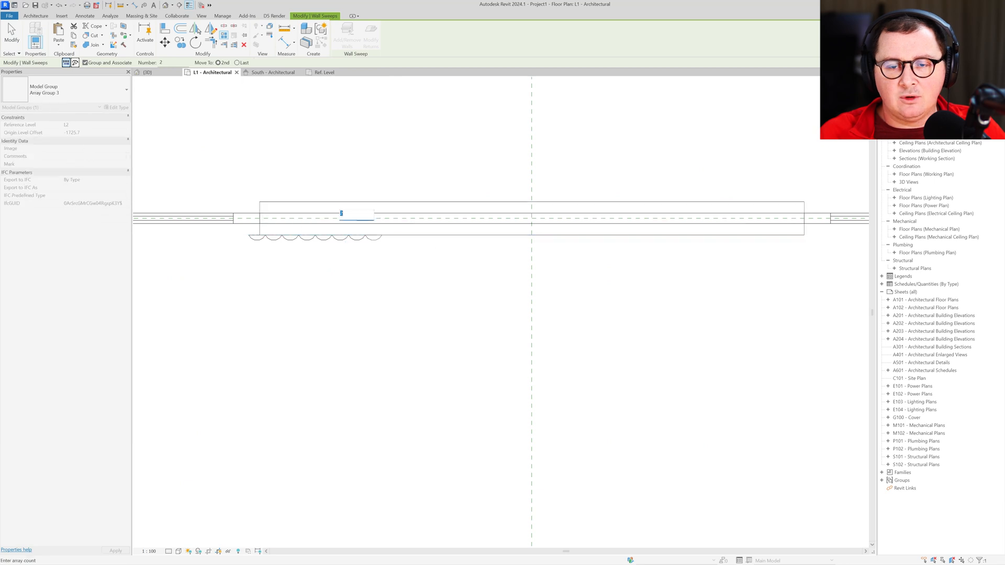
- Array the L2 rounded wall sweep with a count of 130
text(130)
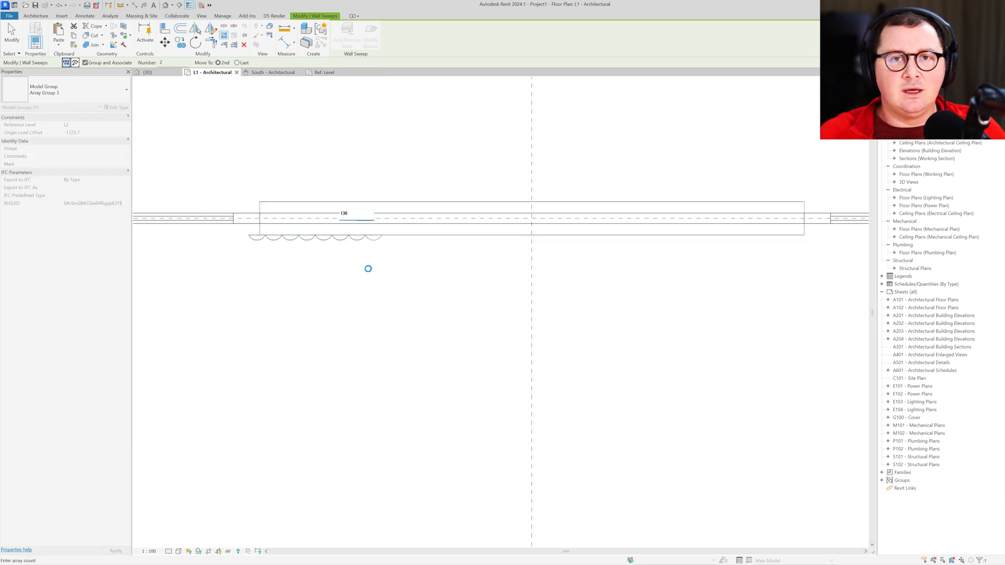